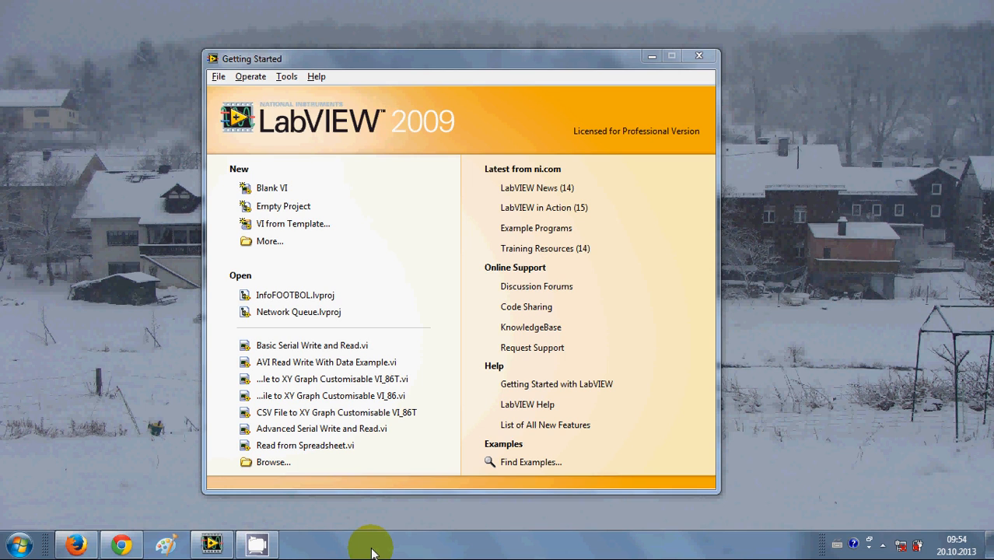
pyautogui.moveTo(424, 314)
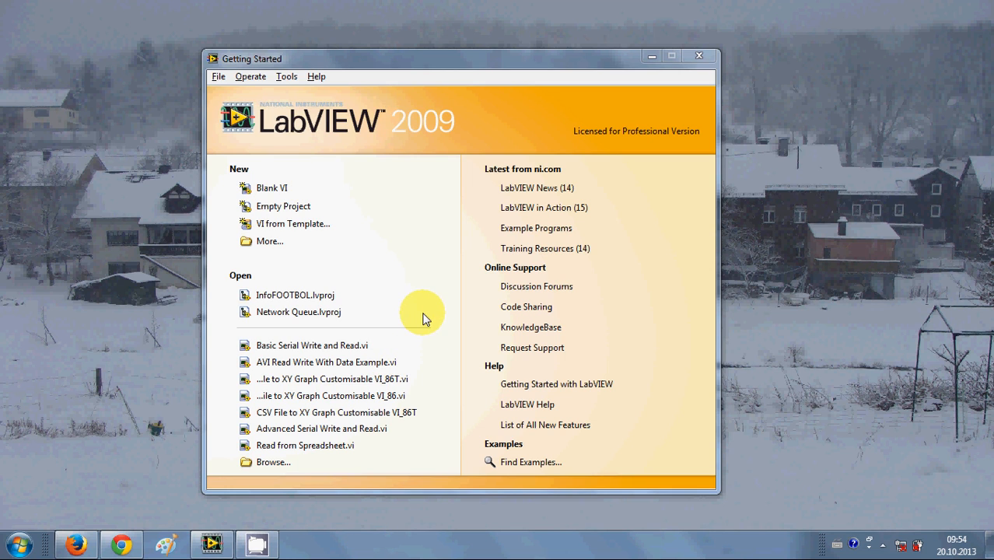
pyautogui.moveTo(398, 257)
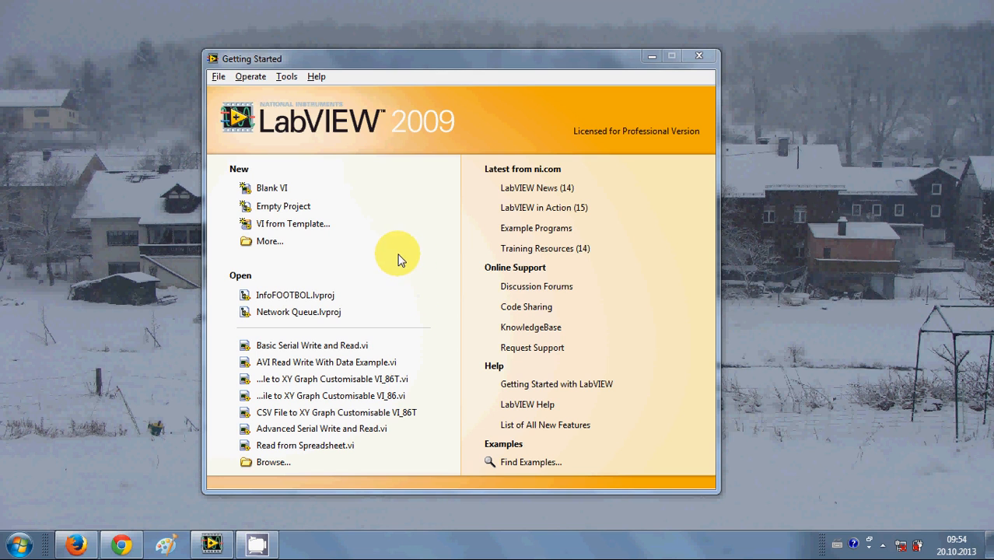
pyautogui.moveTo(345, 180)
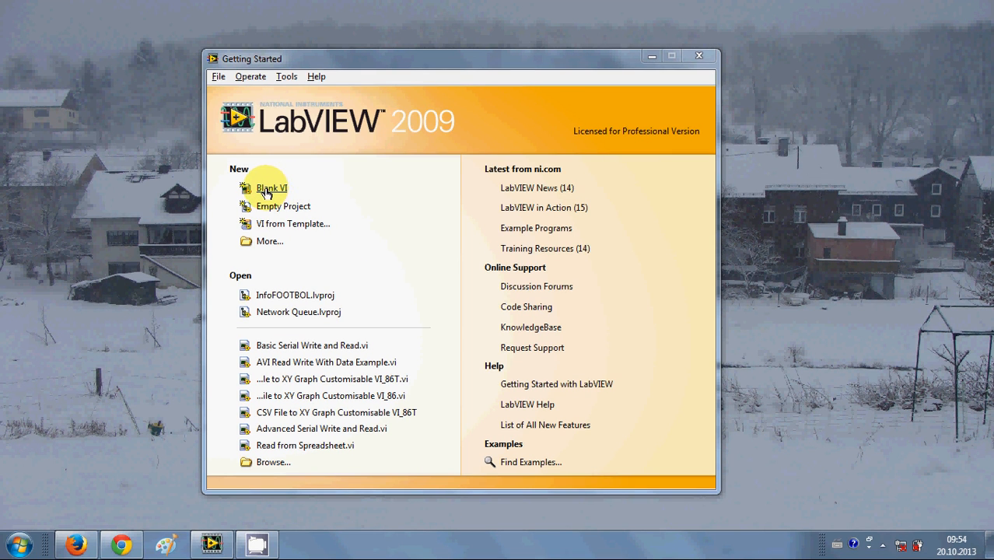
# Create a blank VI and pin the Controls palette as a floating window beside the front panel.
pyautogui.click(270, 189)
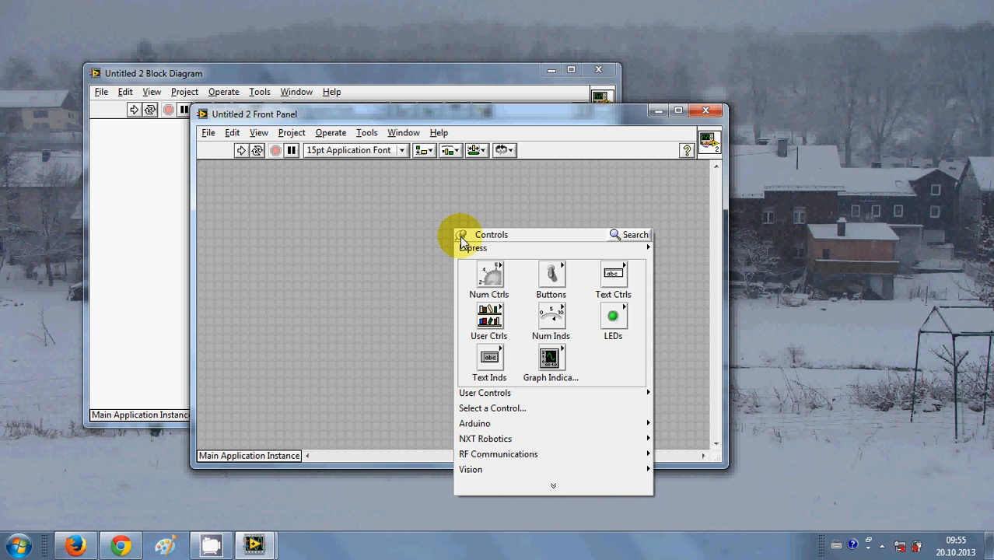
pyautogui.click(462, 233)
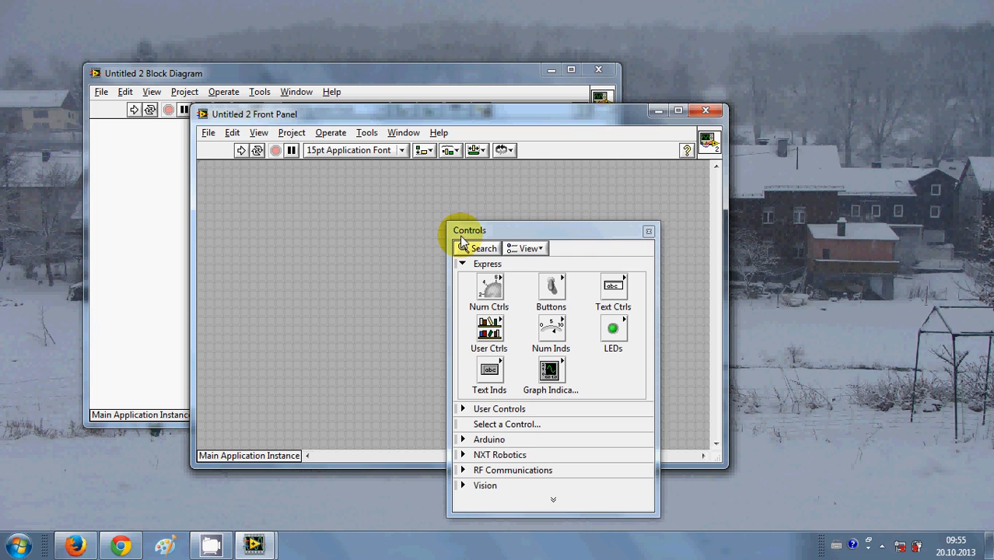
pyautogui.moveTo(470, 230); pyautogui.dragTo(568, 237)
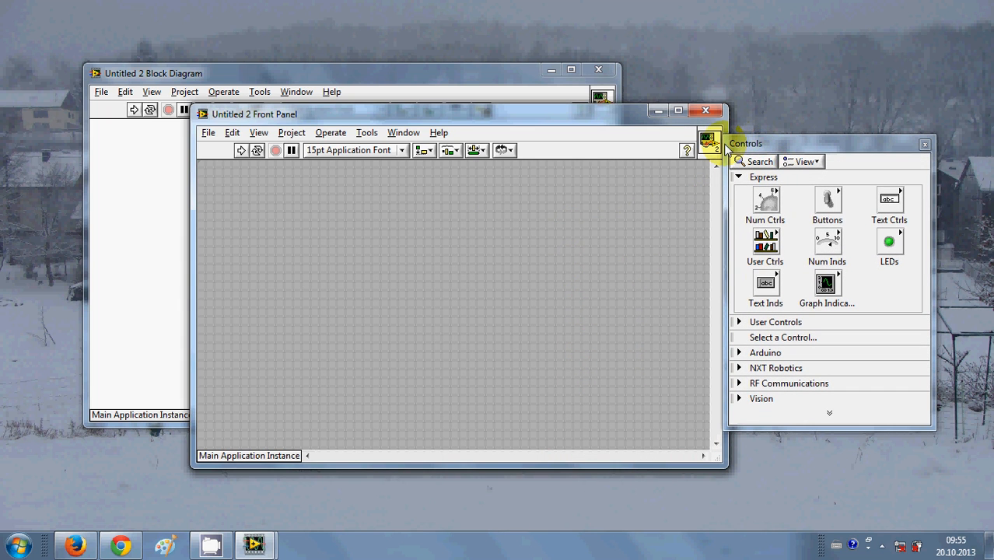
pyautogui.moveTo(766, 245)
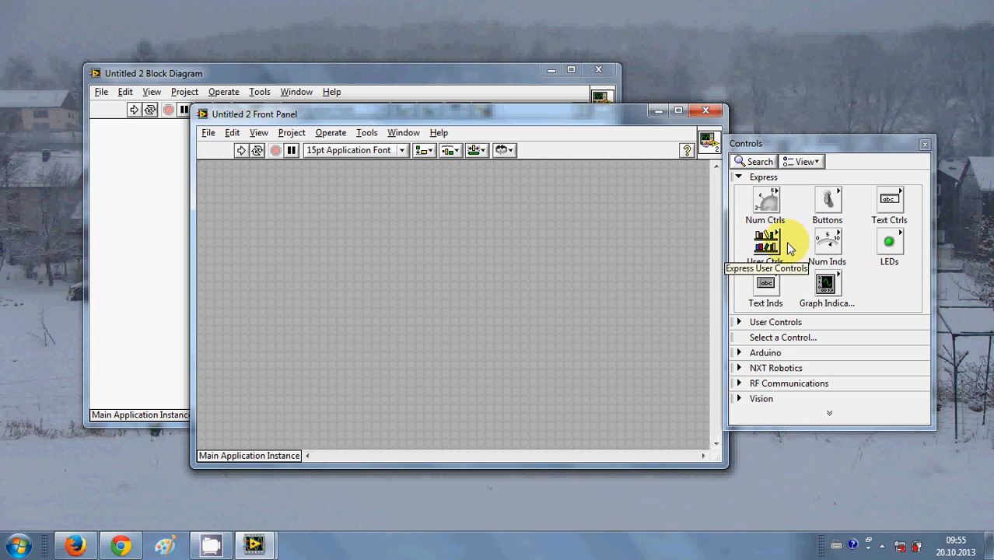
pyautogui.moveTo(766, 202)
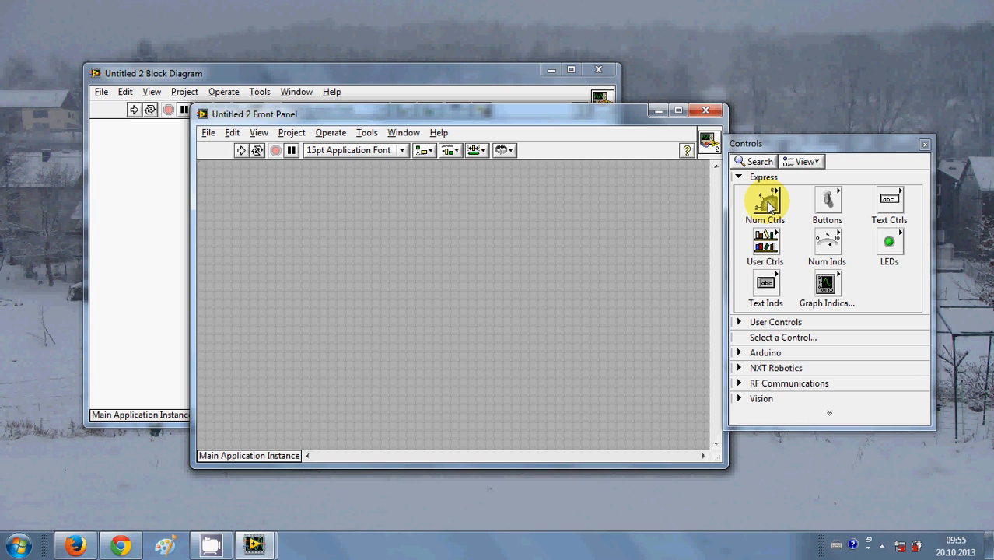
# Place a numeric control labelled Numeric from Express > Num Ctrls onto the front panel.
pyautogui.click(765, 201)
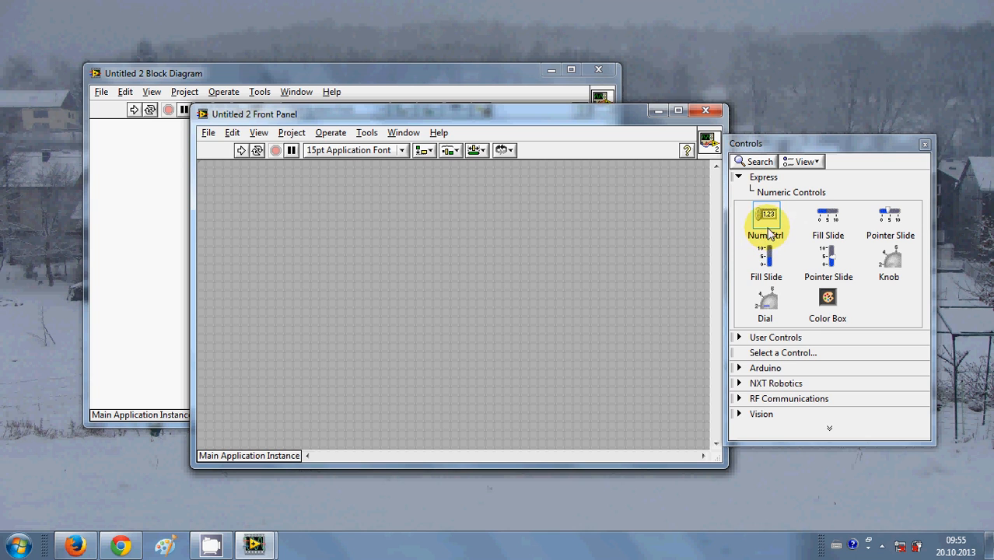
pyautogui.moveTo(766, 221); pyautogui.dragTo(310, 271)
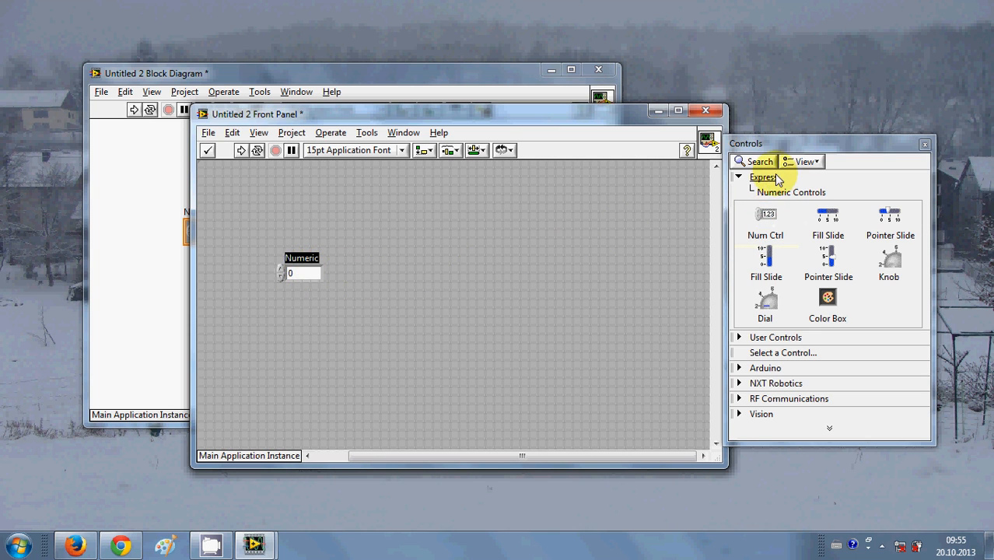
pyautogui.click(762, 177)
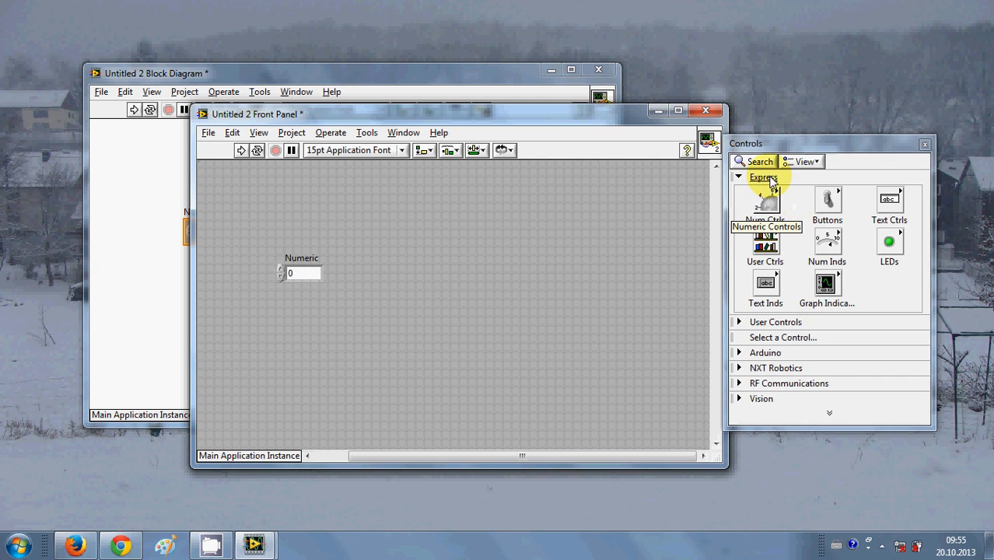
pyautogui.moveTo(827, 249)
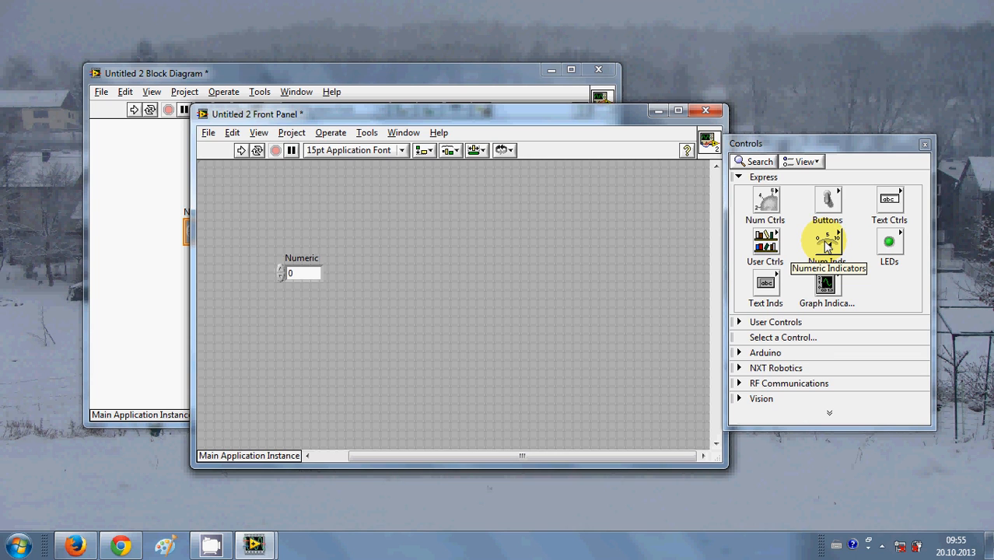
# Place a numeric indicator Numeric 2 from Express > Num Inds to the right of Numeric.
pyautogui.click(828, 246)
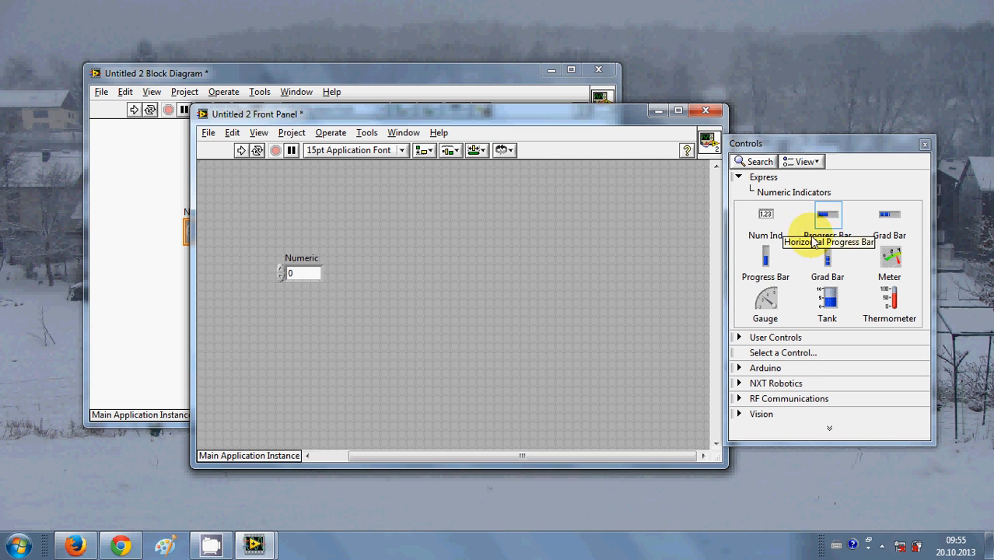
pyautogui.moveTo(825, 234)
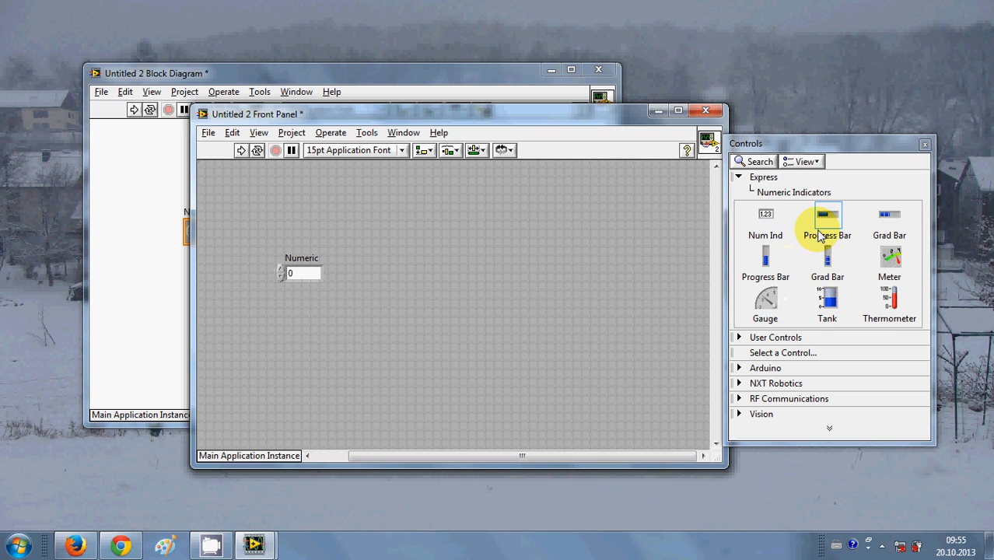
pyautogui.moveTo(766, 224)
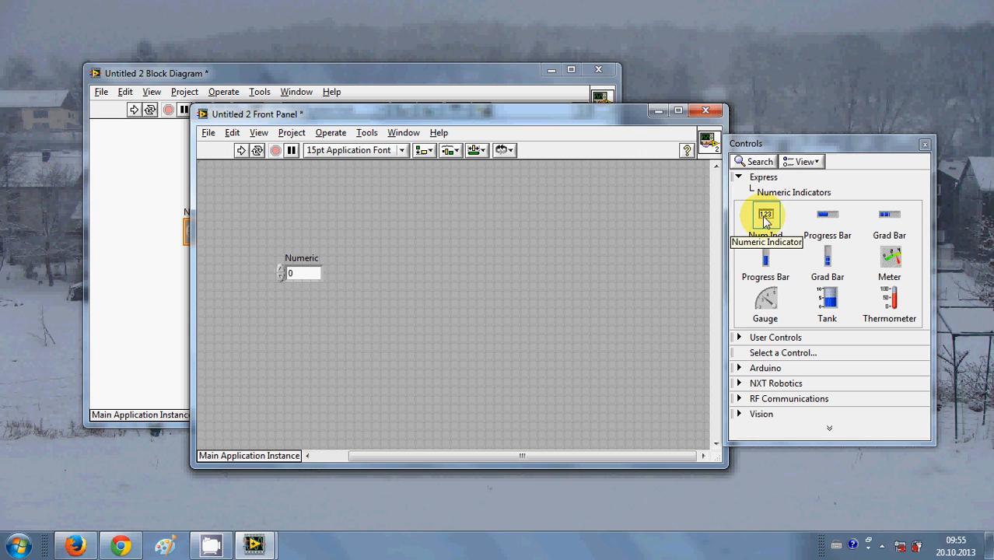
pyautogui.moveTo(766, 215); pyautogui.dragTo(608, 230)
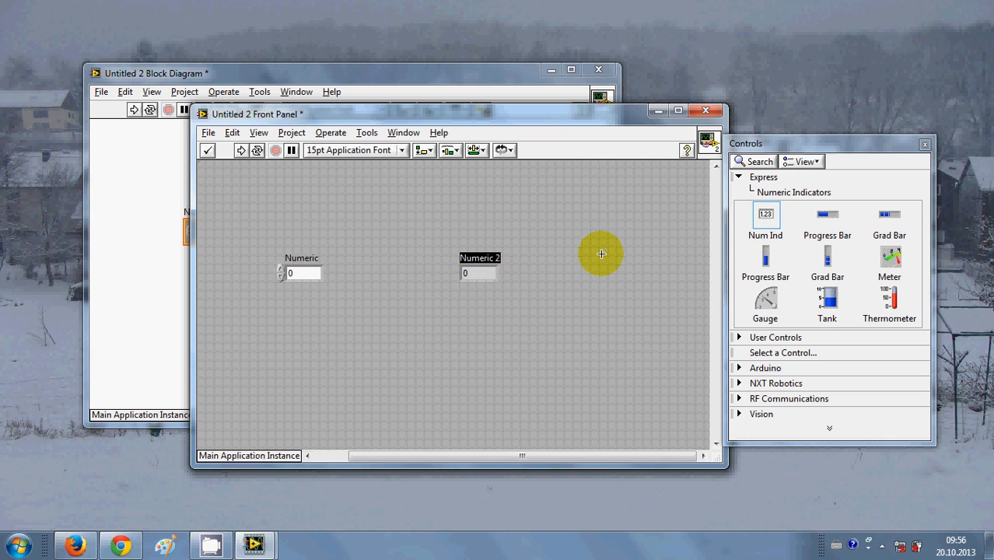
pyautogui.moveTo(448, 277)
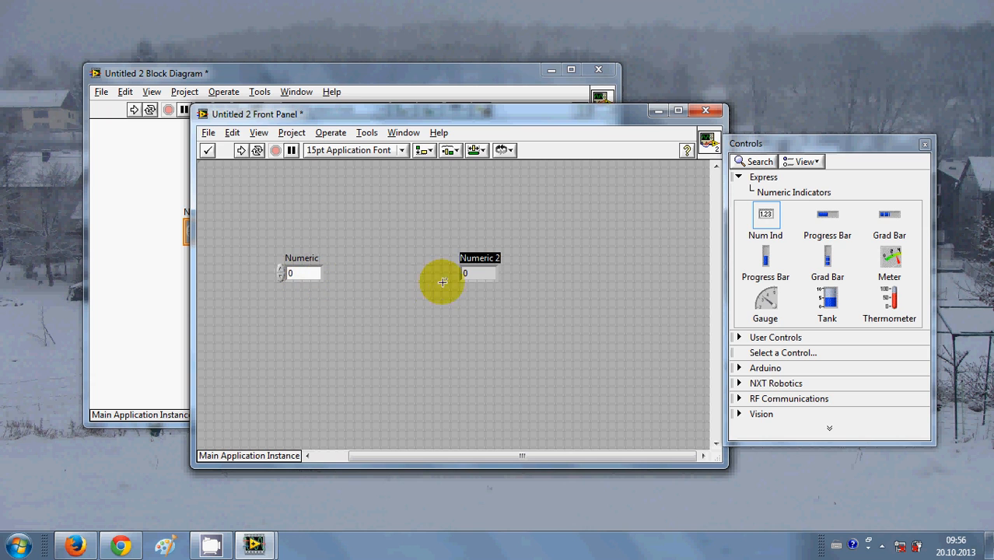
pyautogui.moveTo(220, 213)
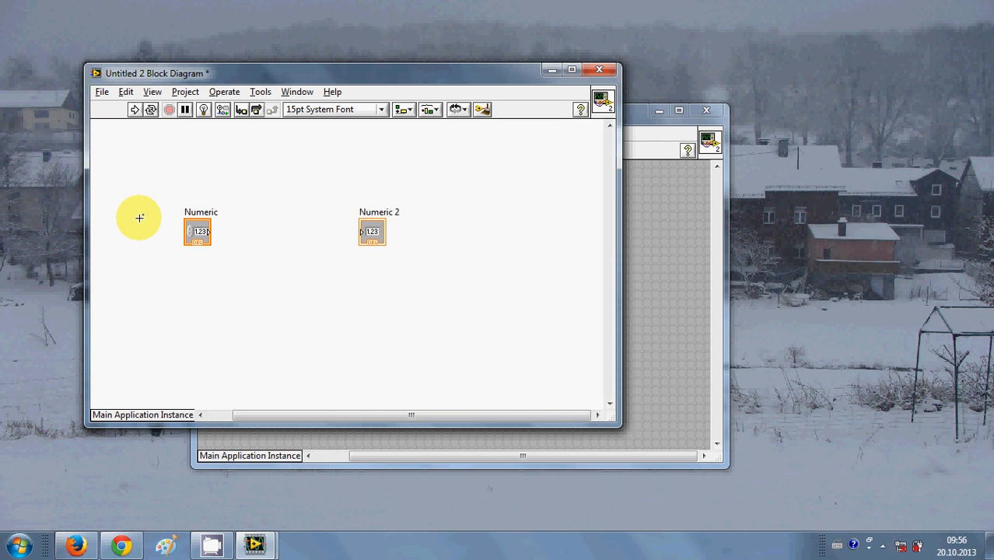
pyautogui.moveTo(399, 188)
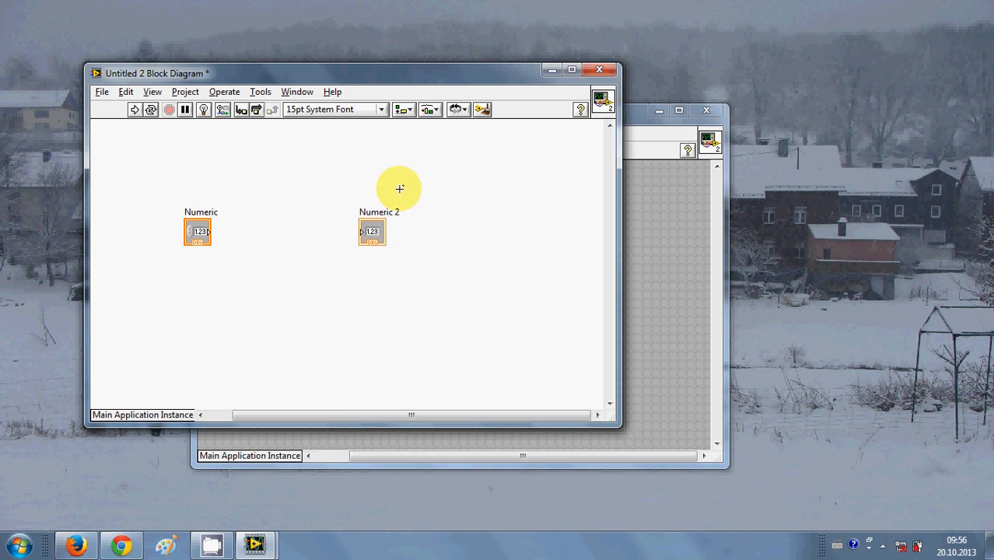
pyautogui.moveTo(424, 288)
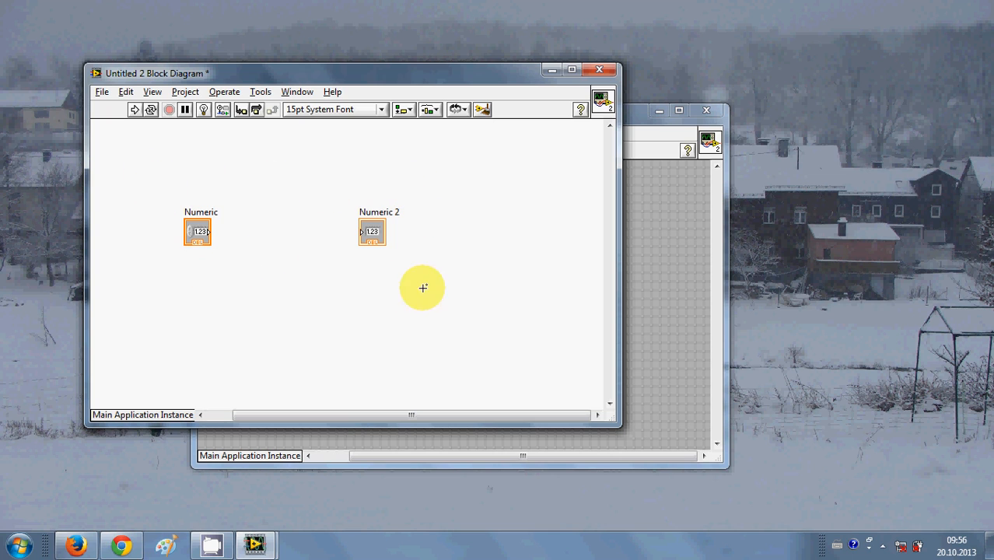
pyautogui.moveTo(115, 230)
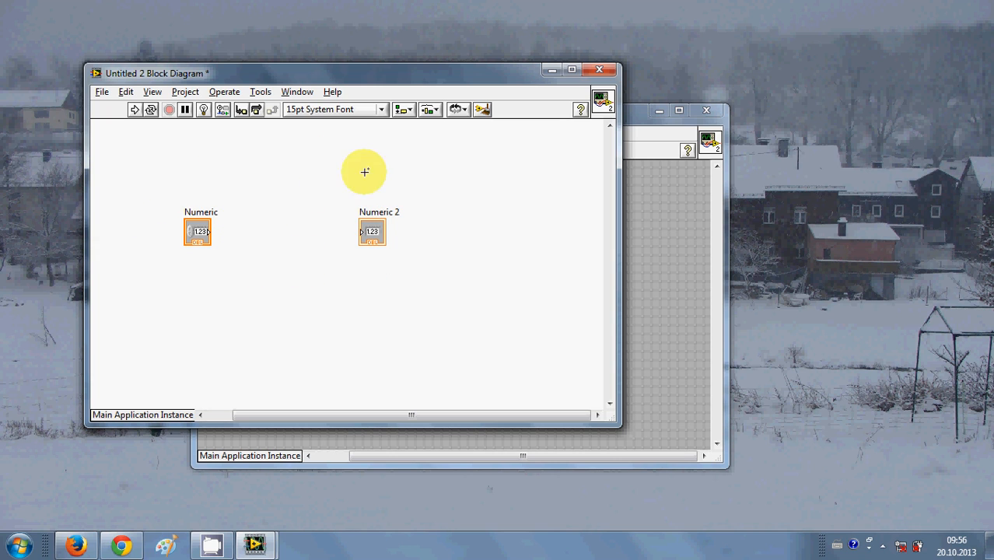
pyautogui.moveTo(205, 165)
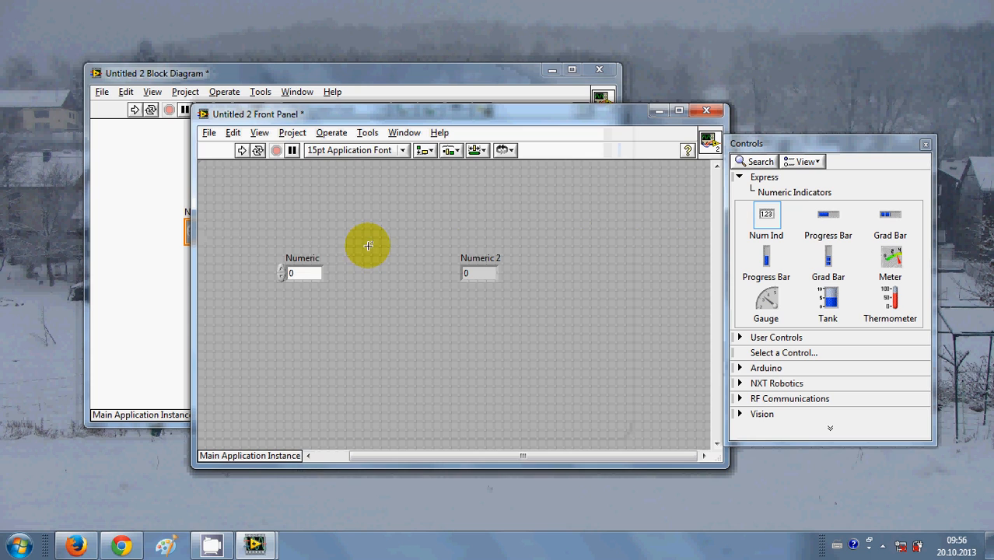
pyautogui.moveTo(282, 272)
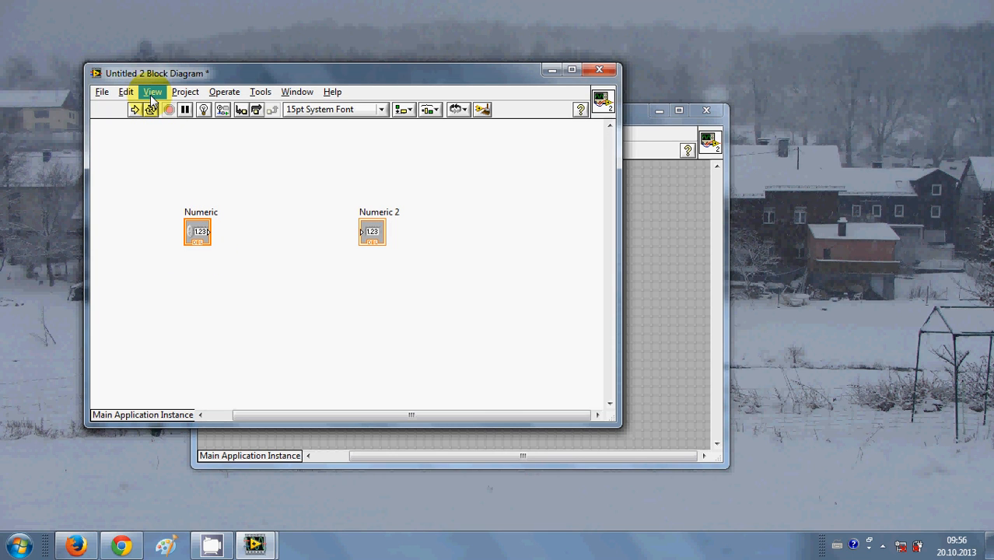
# Show the Tools palette and wire the Numeric terminal directly to the Numeric 2 indicator.
pyautogui.click(152, 92)
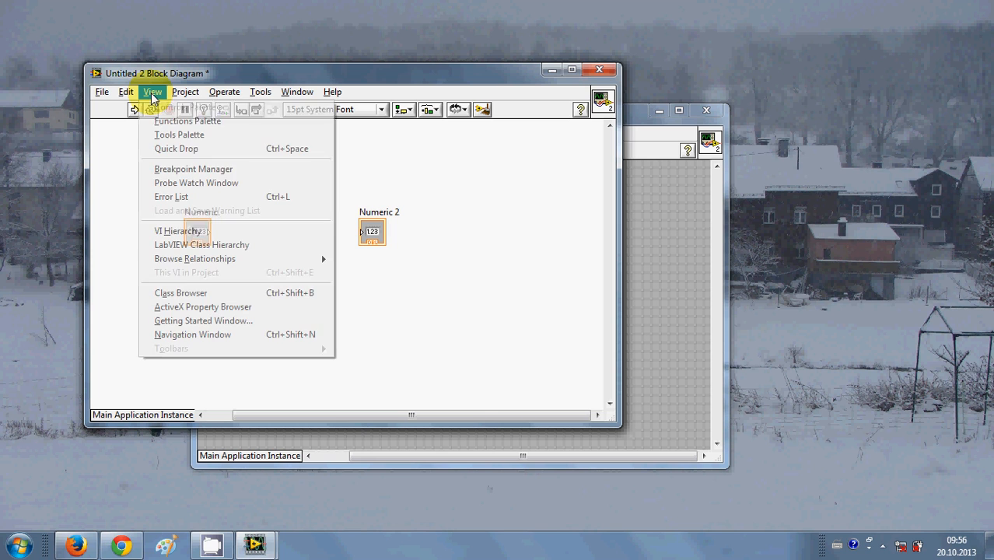
pyautogui.click(179, 133)
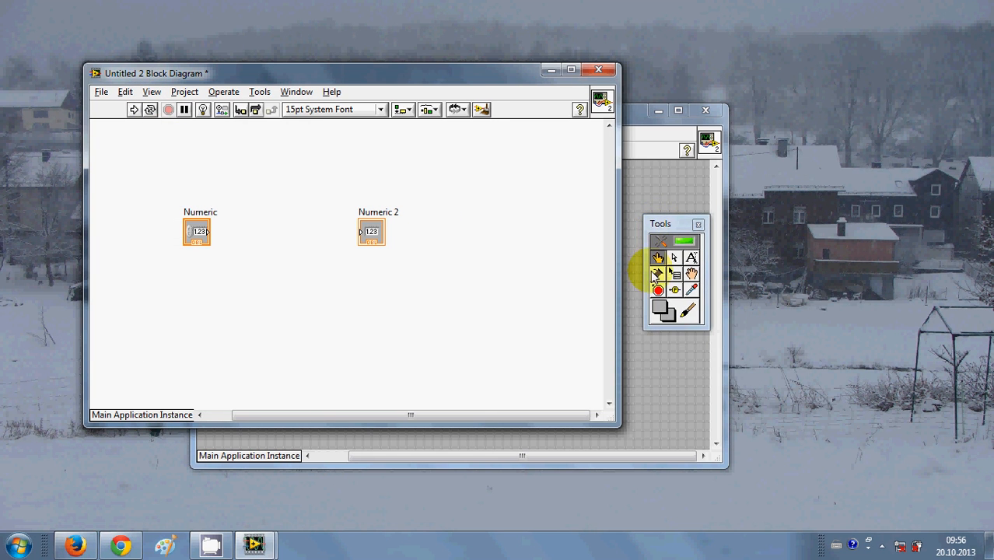
pyautogui.moveTo(658, 274)
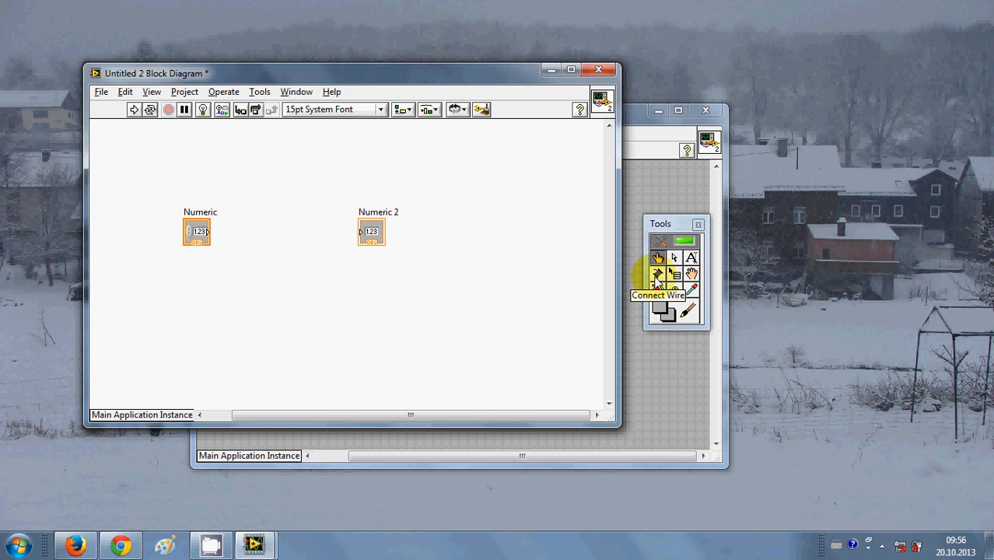
pyautogui.moveTo(657, 281)
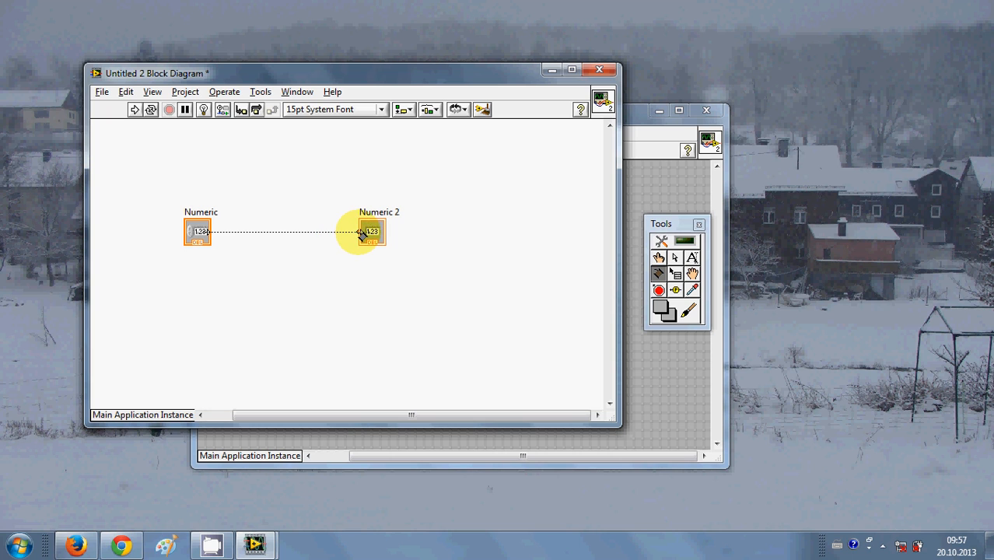
pyautogui.click(363, 233)
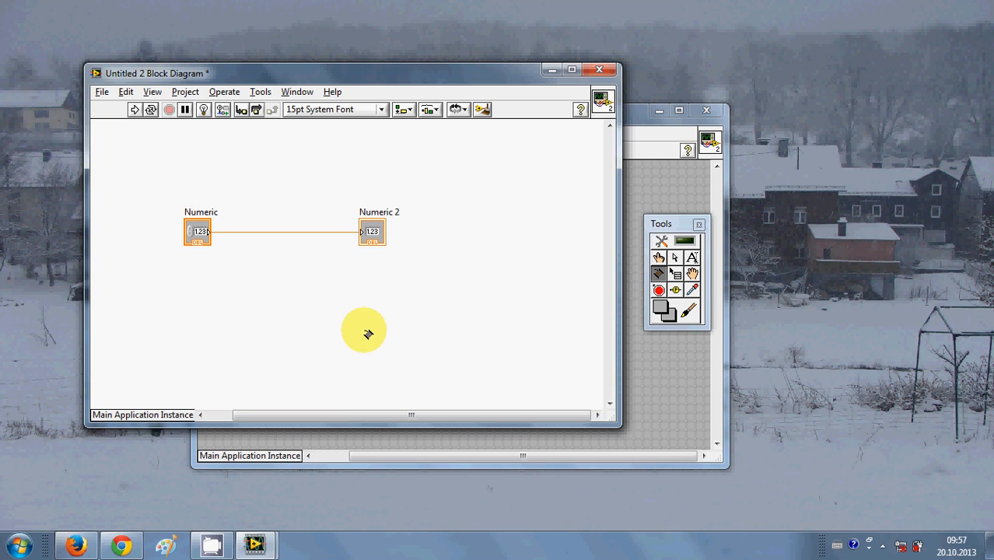
pyautogui.moveTo(434, 288)
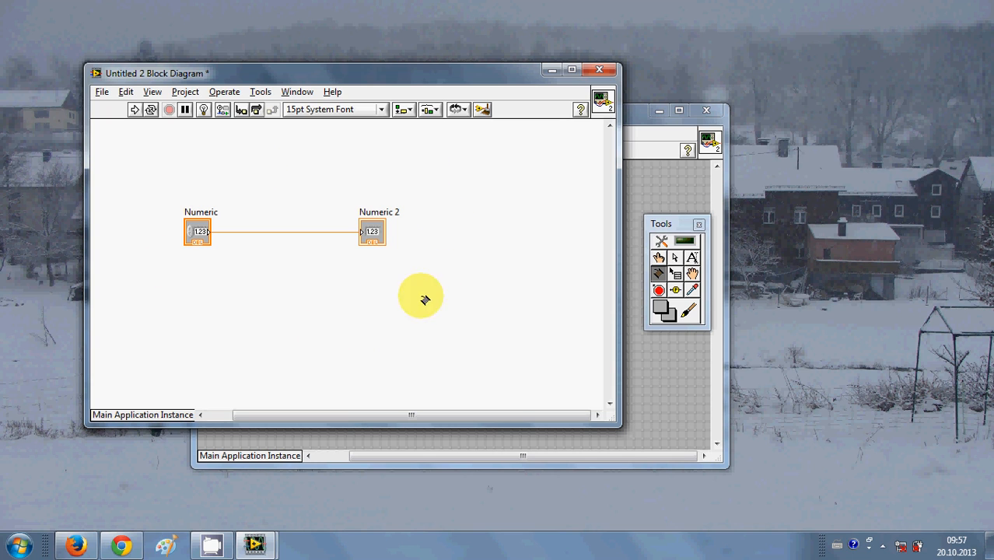
pyautogui.moveTo(255, 255)
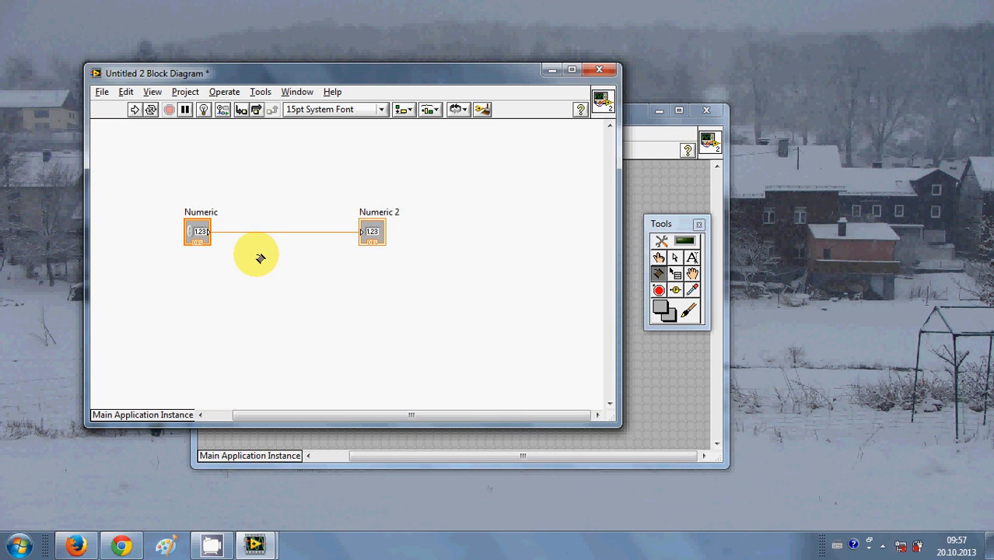
pyautogui.moveTo(630, 127)
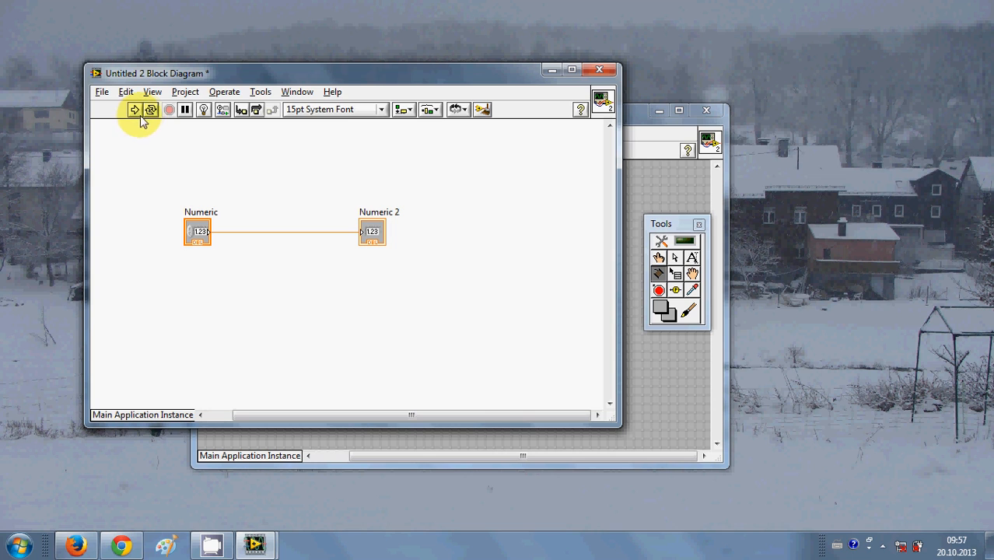
pyautogui.moveTo(150, 109)
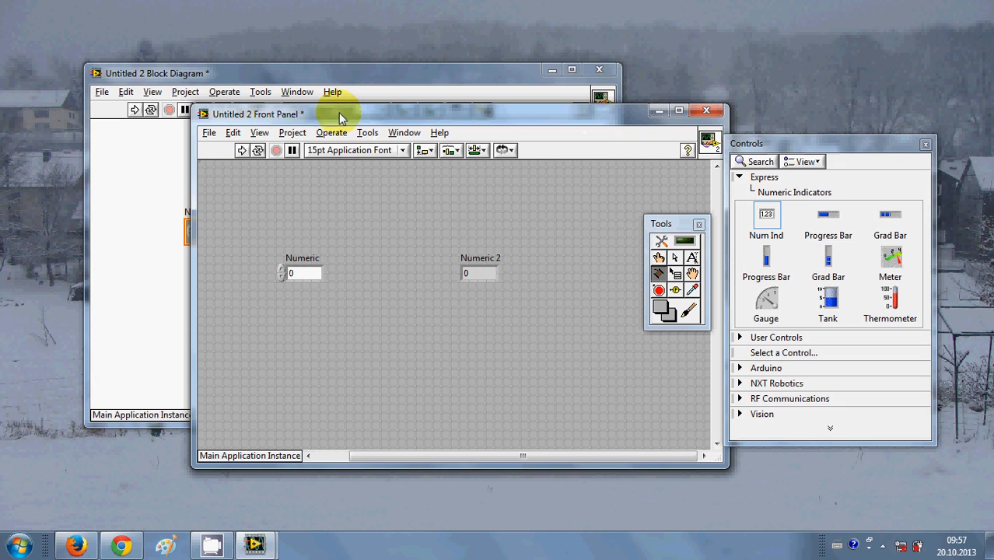
pyautogui.moveTo(258, 150)
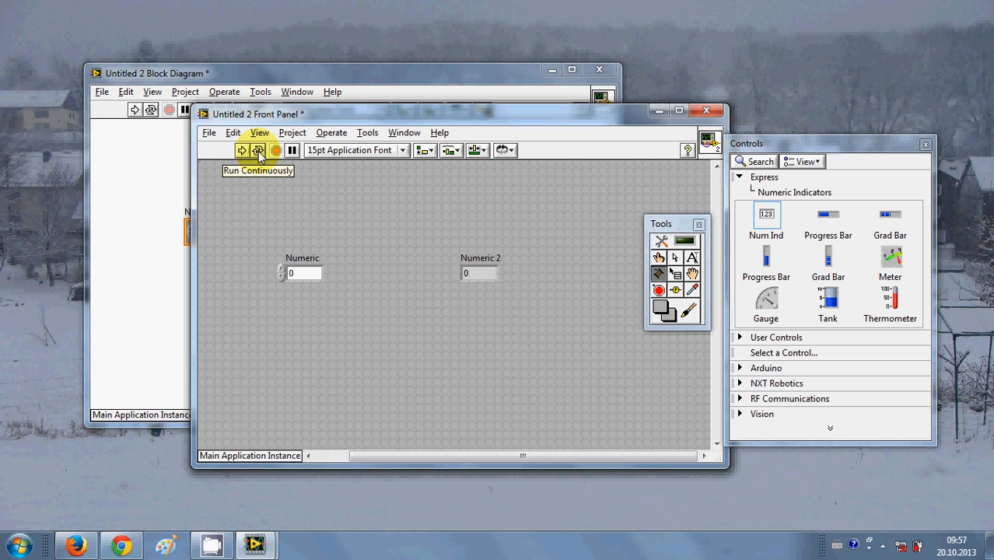
# Run the VI continuously so Numeric 2 mirrors Numeric's 24, then abort execution.
pyautogui.click(259, 149)
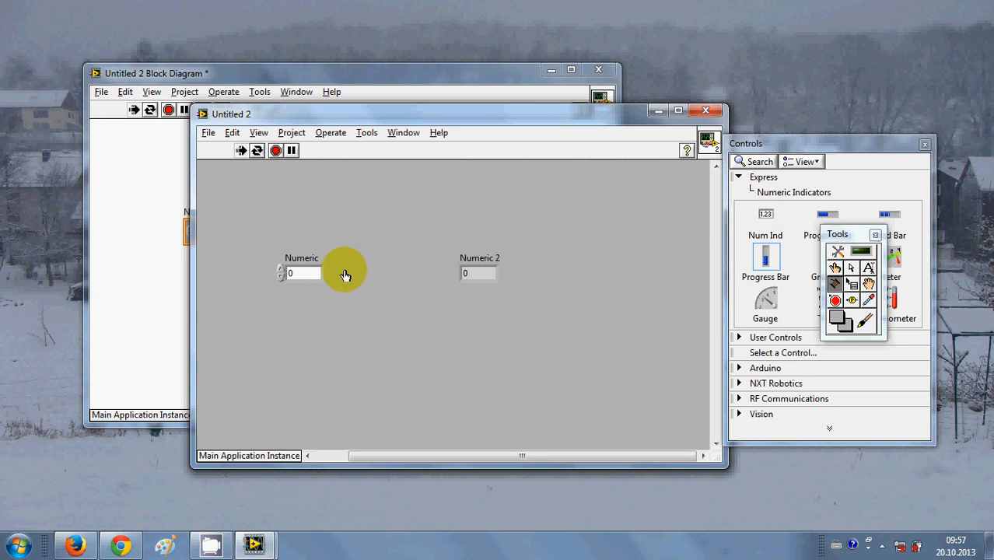
pyautogui.moveTo(265, 274)
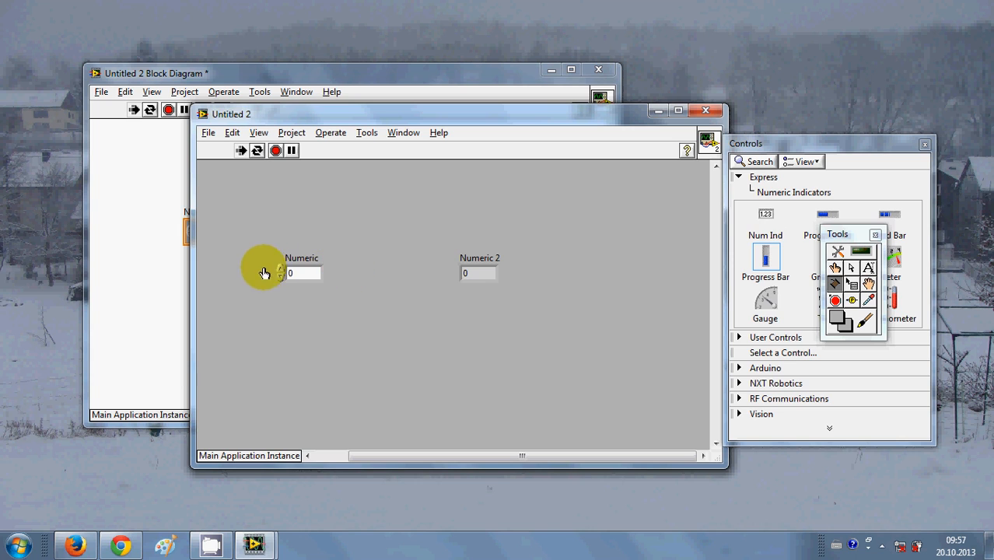
pyautogui.moveTo(476, 274)
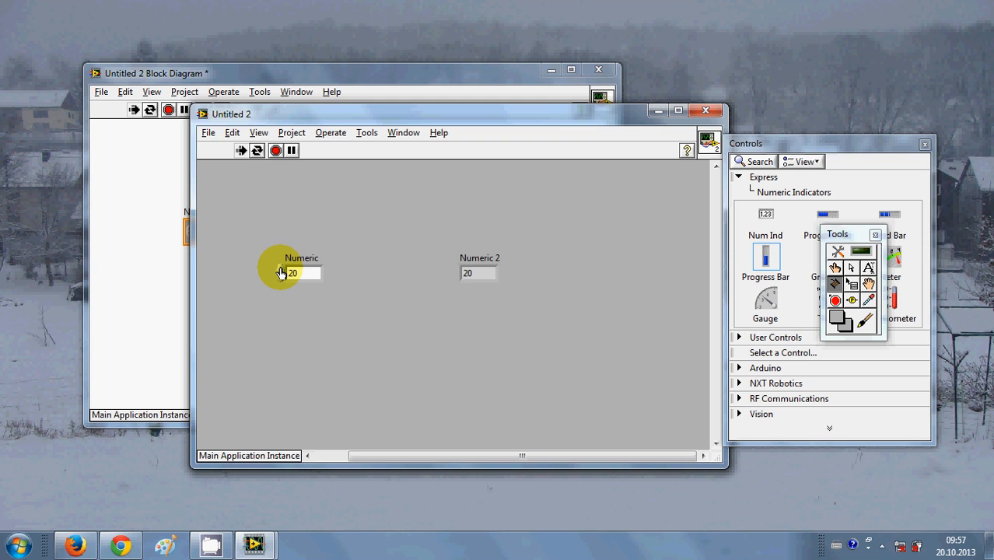
pyautogui.click(276, 149)
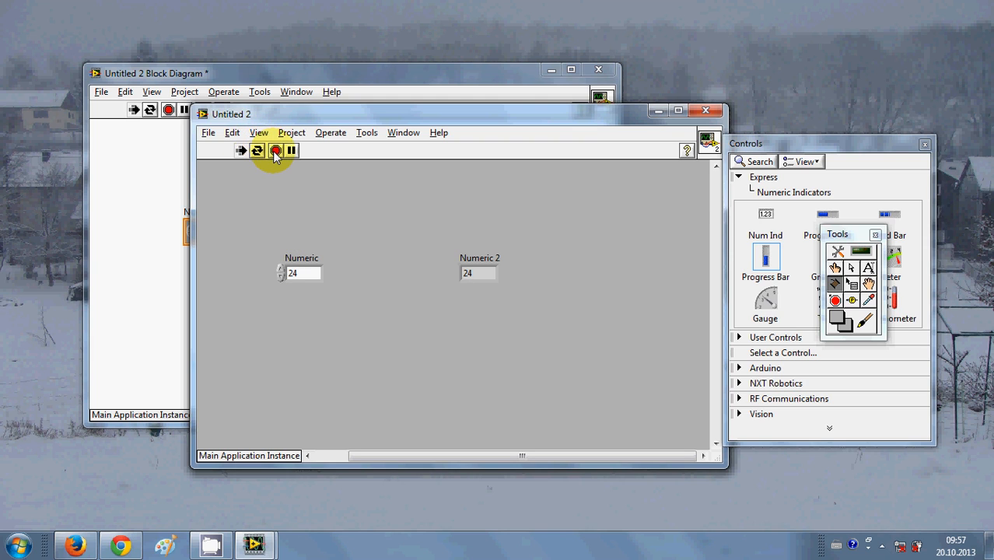
pyautogui.moveTo(275, 150)
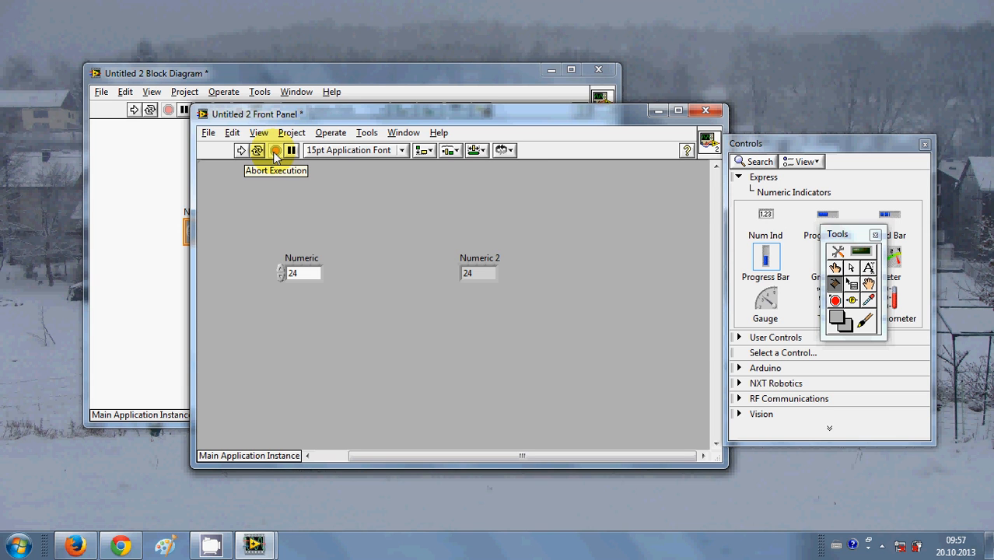
pyautogui.click(276, 149)
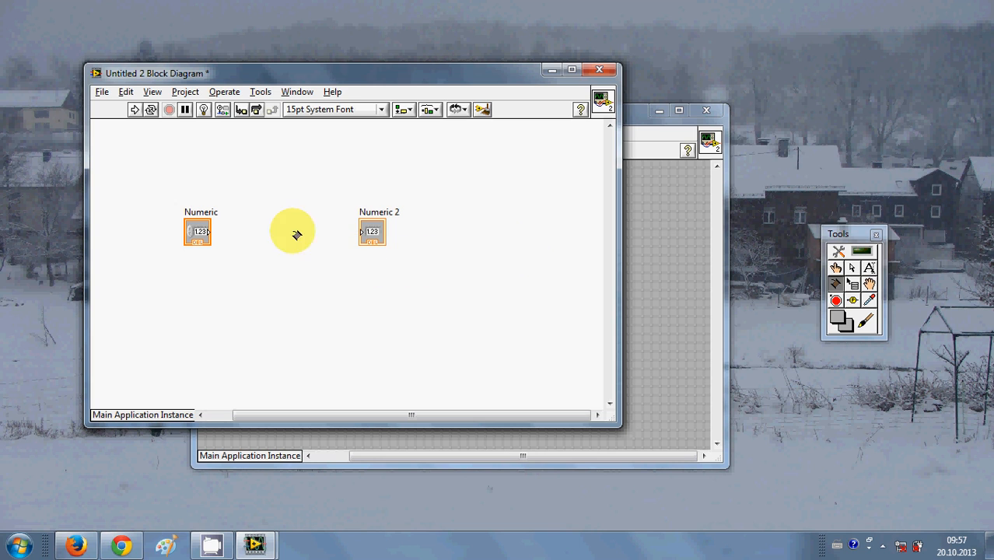
# Browse the Functions palette to Express > Arithmetic & Comparison > Express Numeric.
pyautogui.moveTo(209, 232); pyautogui.dragTo(364, 231)
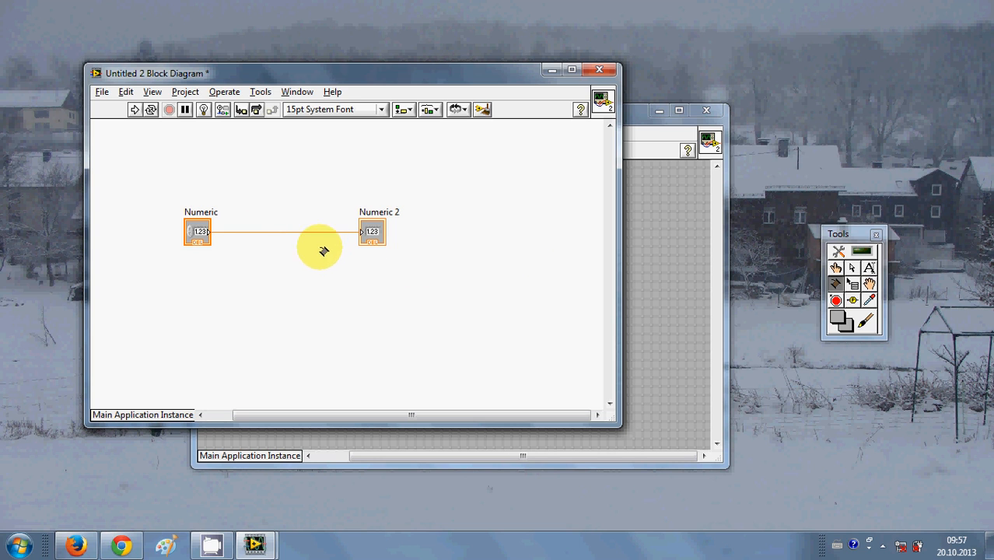
pyautogui.moveTo(391, 303)
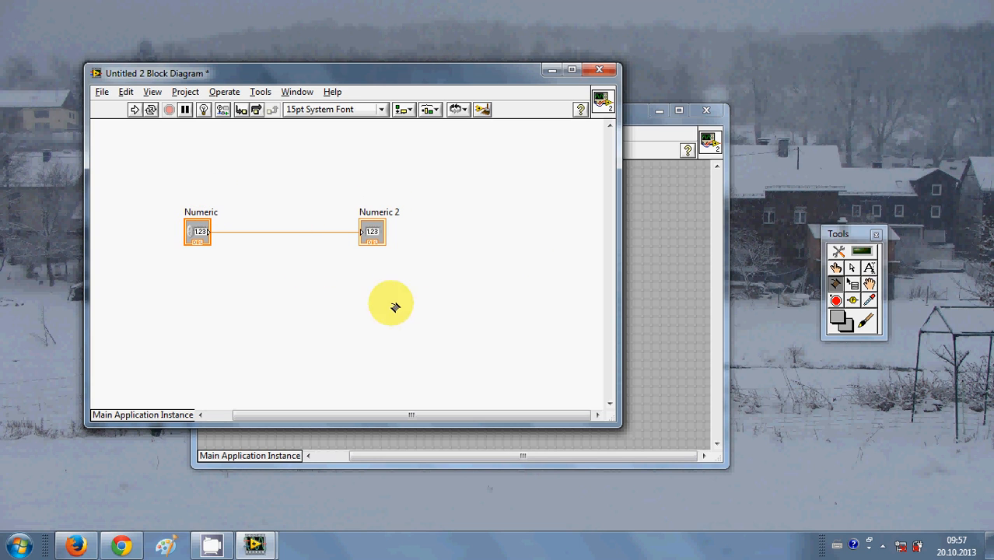
pyautogui.moveTo(524, 179)
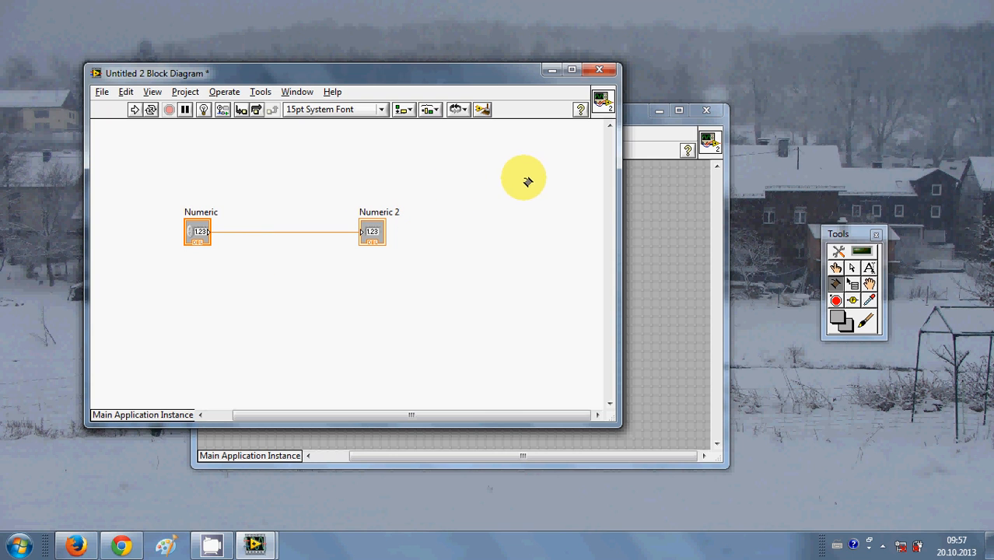
pyautogui.rightClick(526, 179)
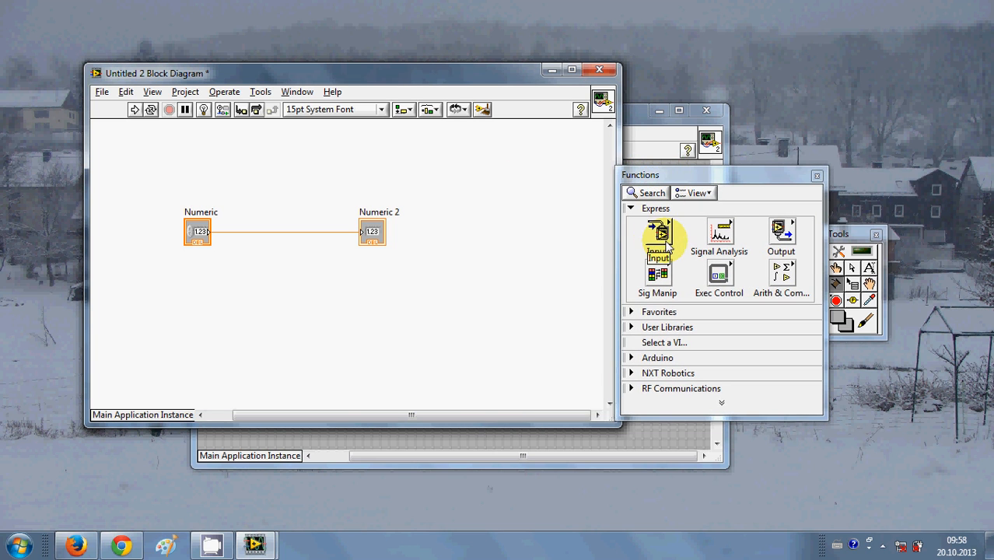
pyautogui.moveTo(781, 277)
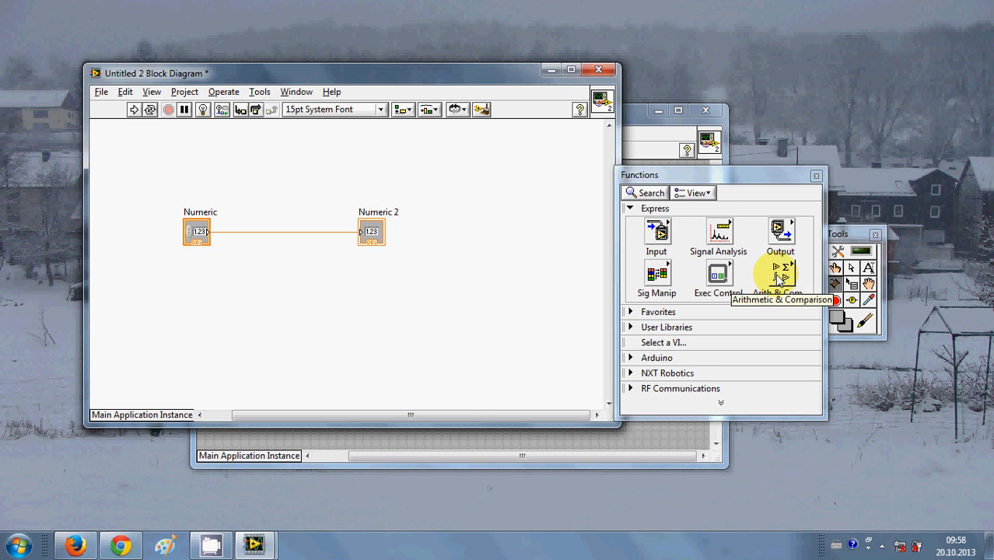
pyautogui.click(781, 280)
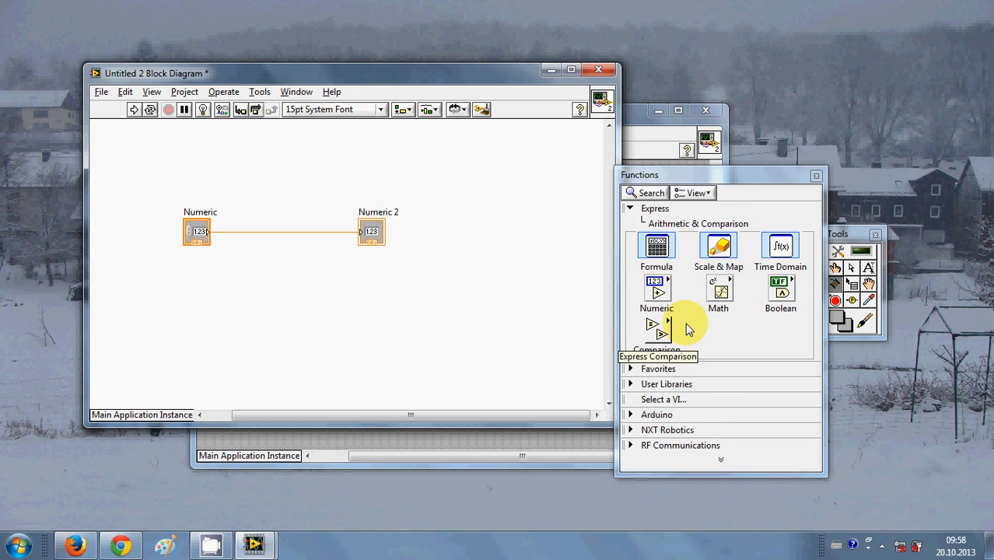
pyautogui.click(656, 292)
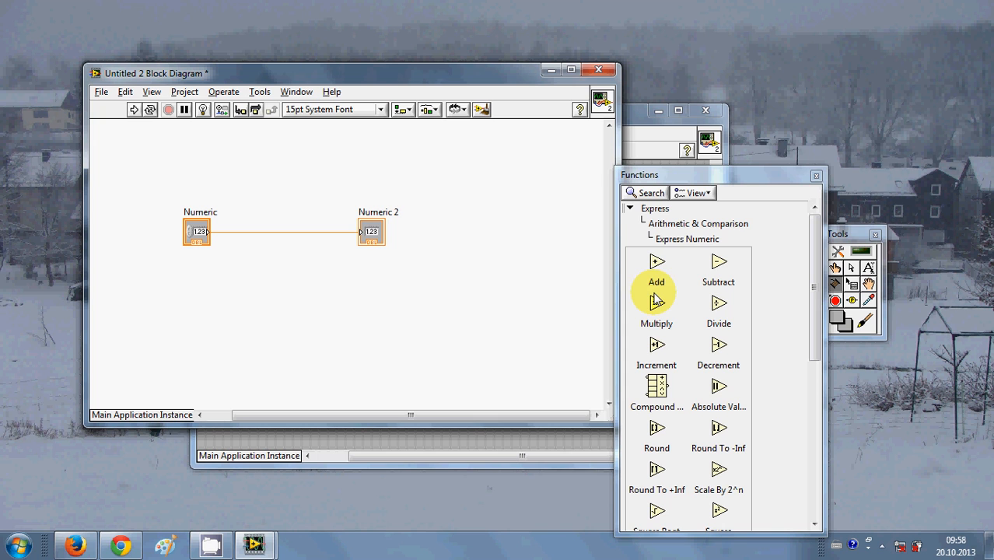
pyautogui.moveTo(656, 264)
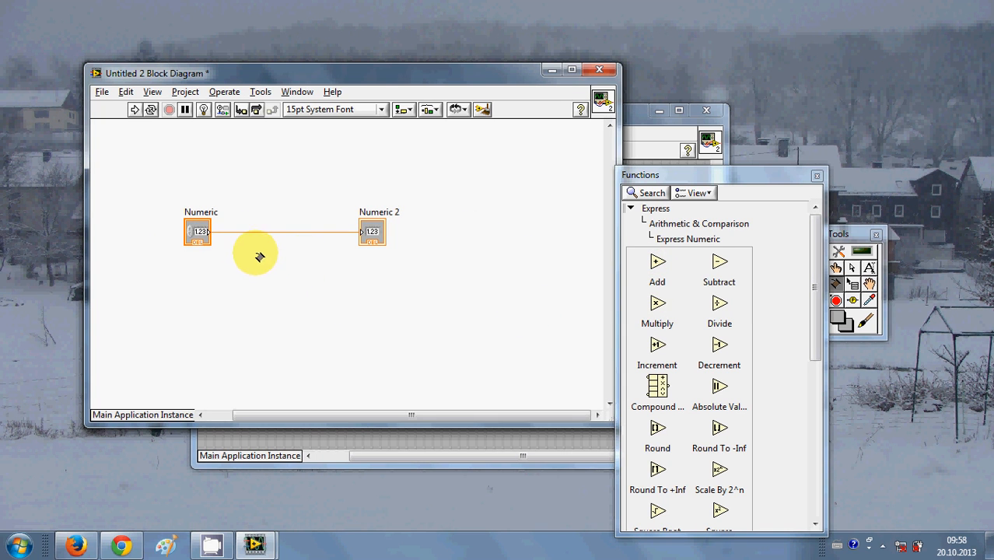
pyautogui.moveTo(658, 304)
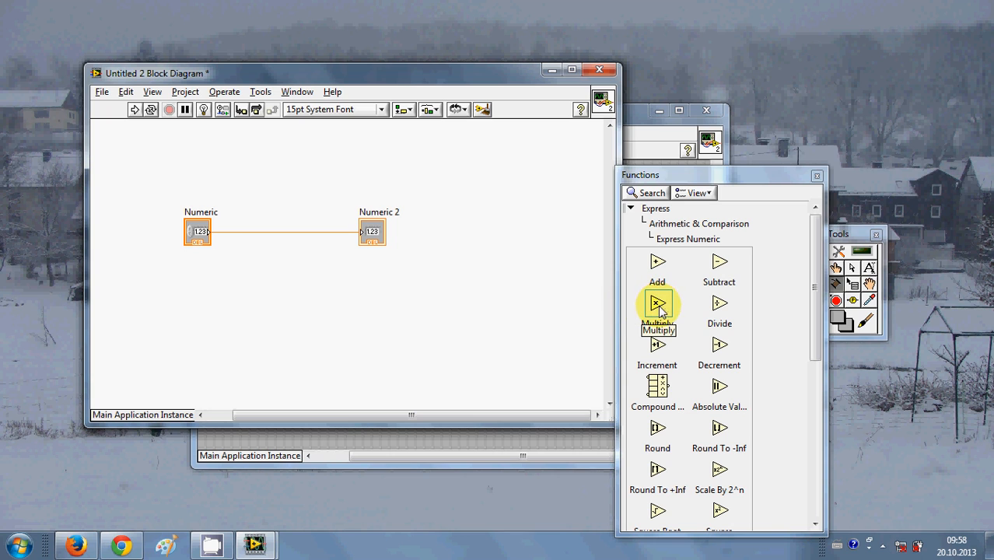
pyautogui.moveTo(675, 308)
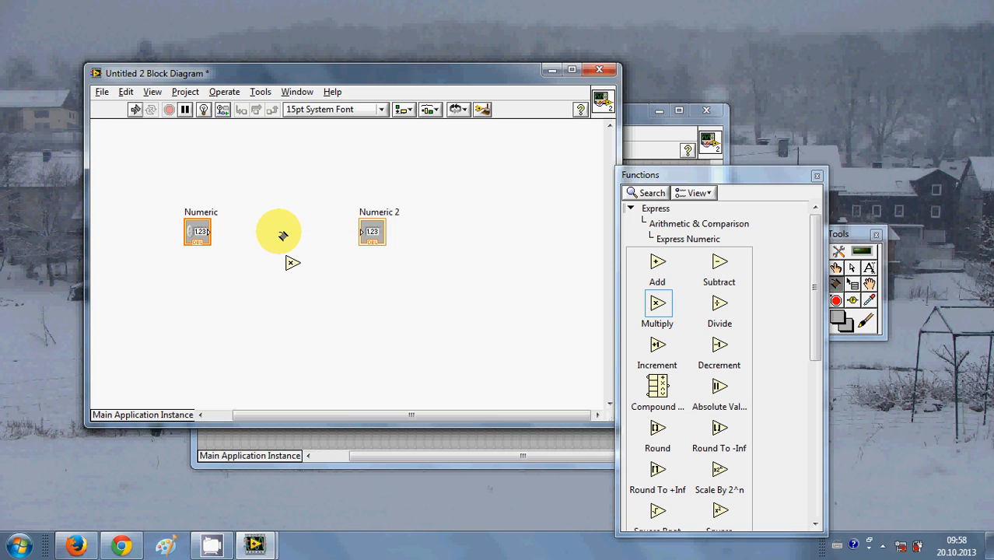
# Delete the direct wire branch between Numeric and Numeric 2.
pyautogui.rightClick(280, 236)
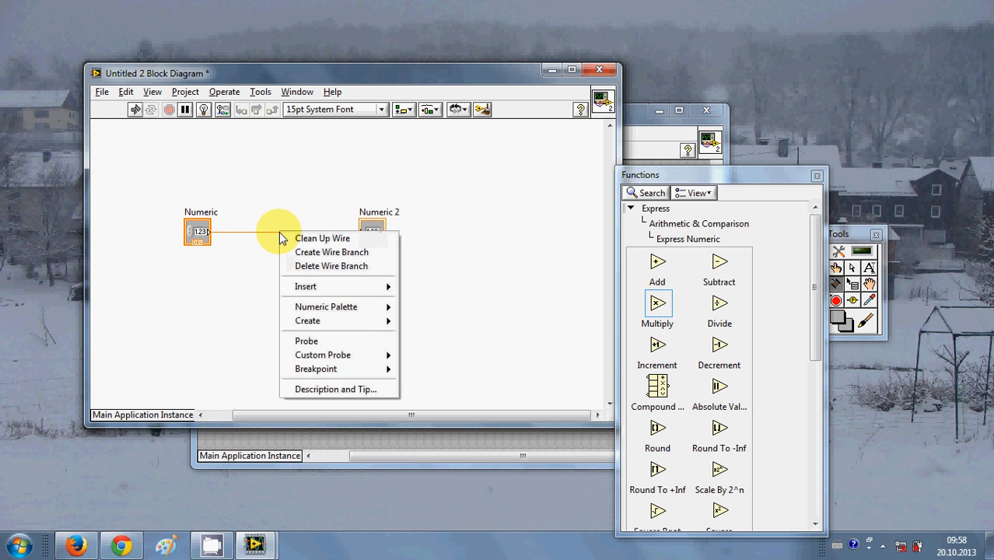
pyautogui.moveTo(341, 271)
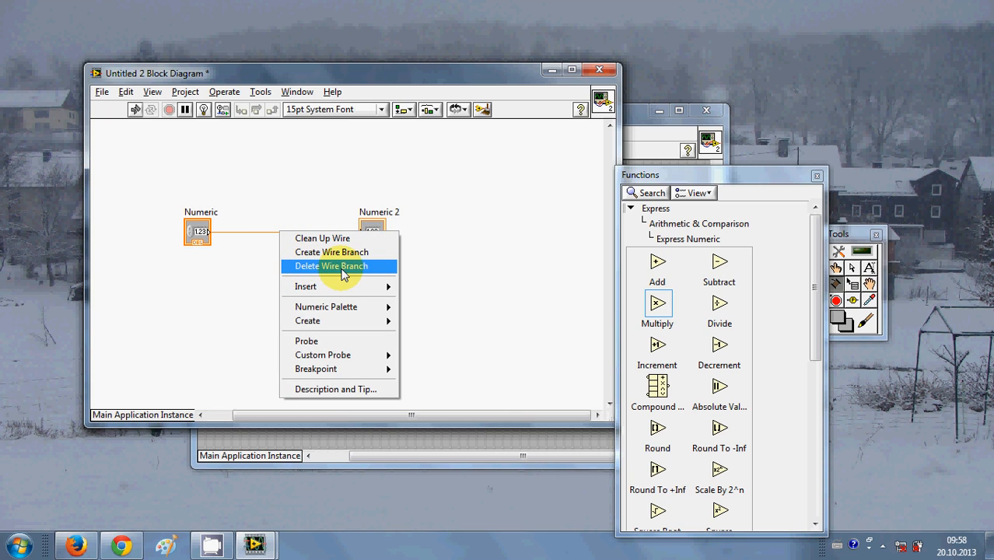
pyautogui.click(332, 266)
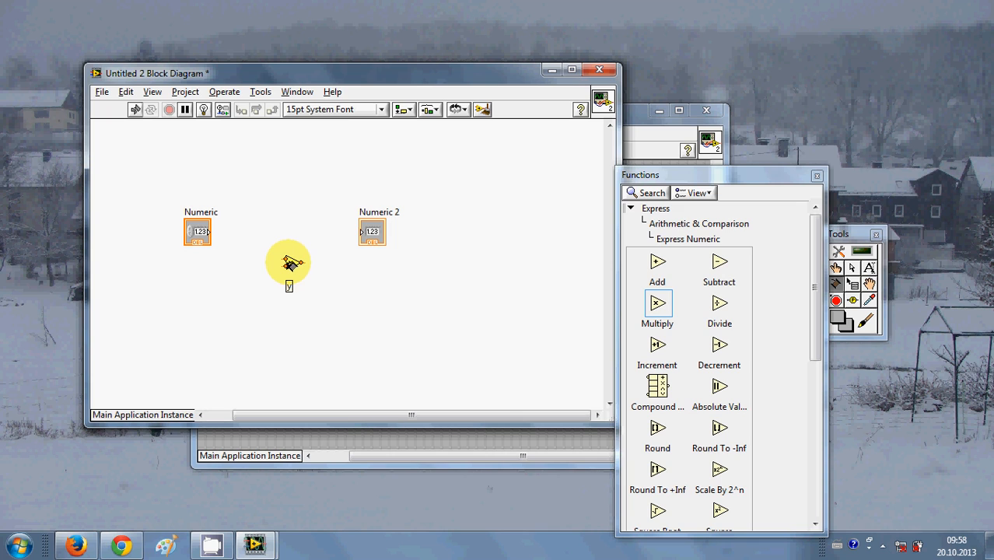
pyautogui.moveTo(290, 256)
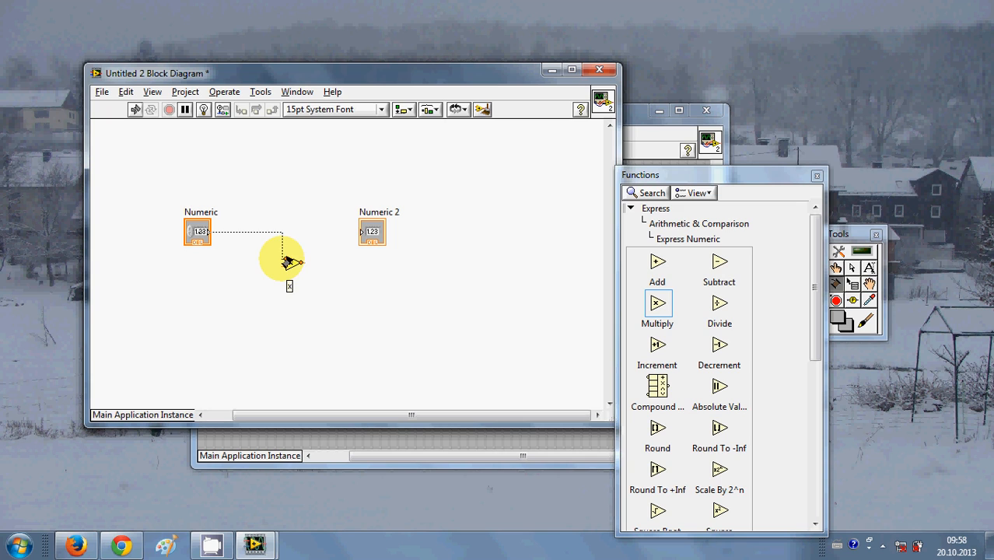
# Wire the Numeric terminal into the Multiply function's upper input.
pyautogui.click(289, 267)
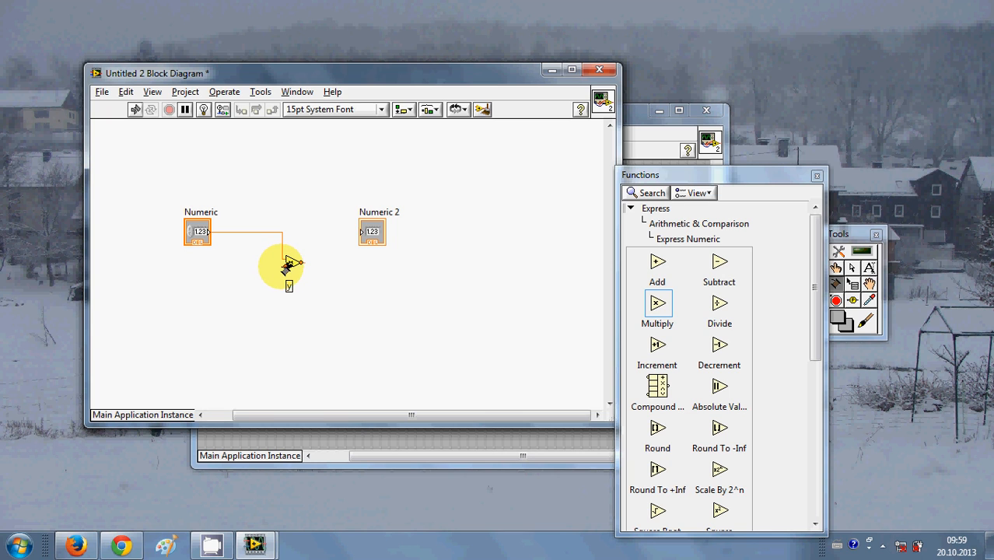
pyautogui.moveTo(290, 268)
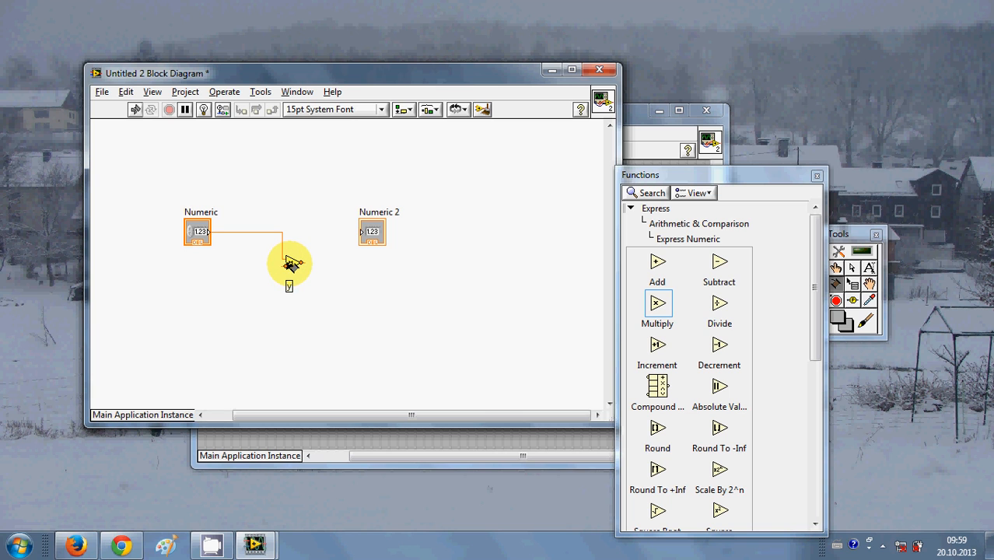
# Create a numeric constant of 5 wired into the Multiply function's lower input.
pyautogui.rightClick(290, 264)
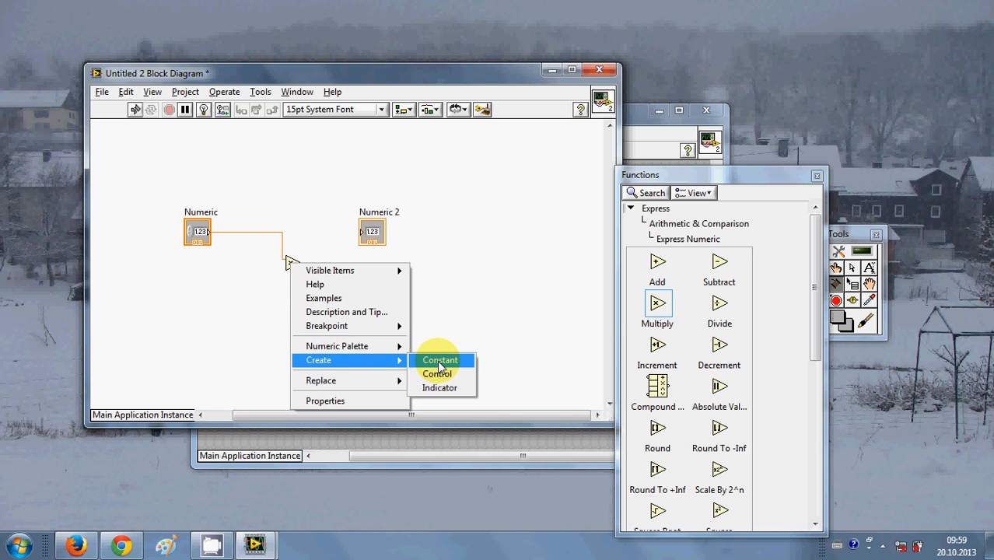
pyautogui.click(440, 359)
pyautogui.write('5')
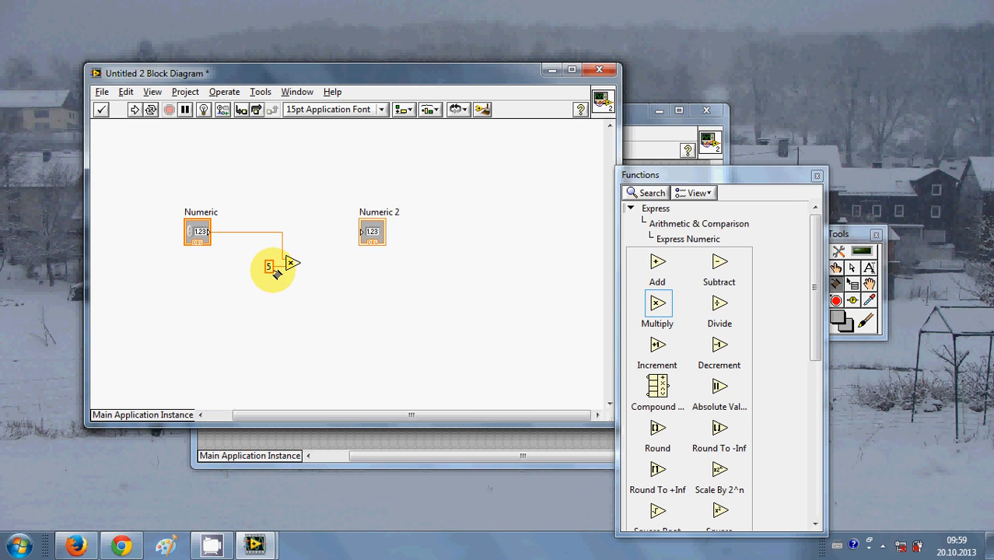
pyautogui.moveTo(227, 258)
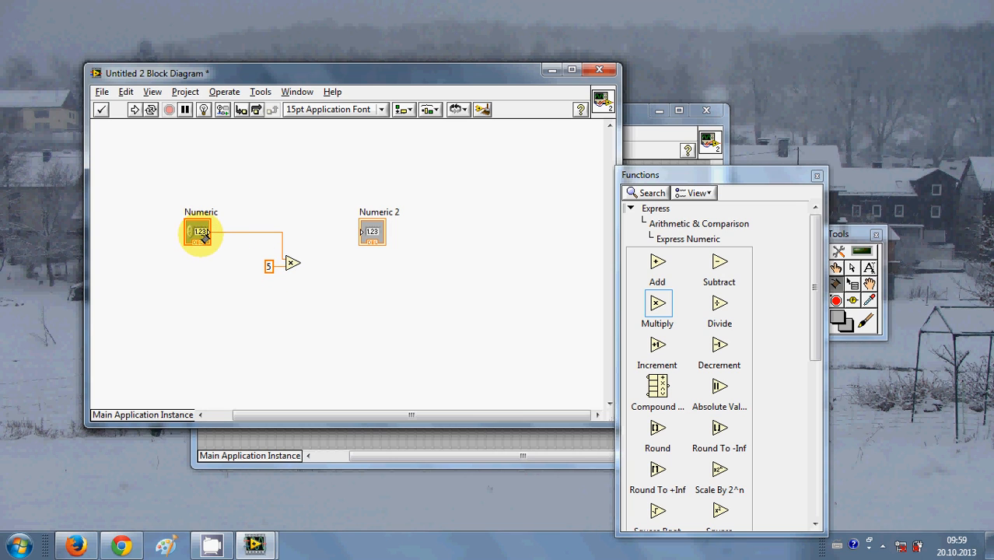
pyautogui.moveTo(165, 241)
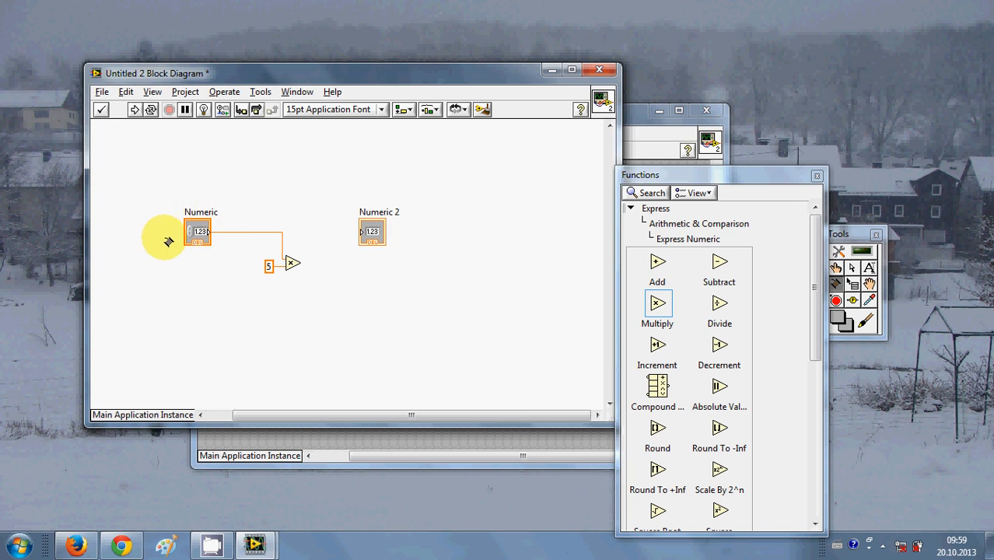
pyautogui.moveTo(215, 261)
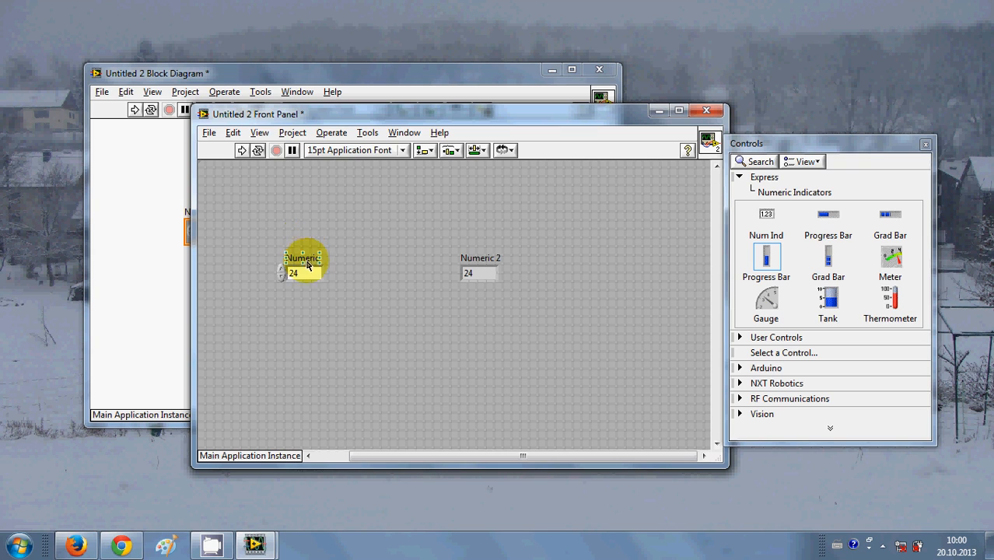
# Switch to the front panel and start editing the Numeric control's value.
pyautogui.click(242, 149)
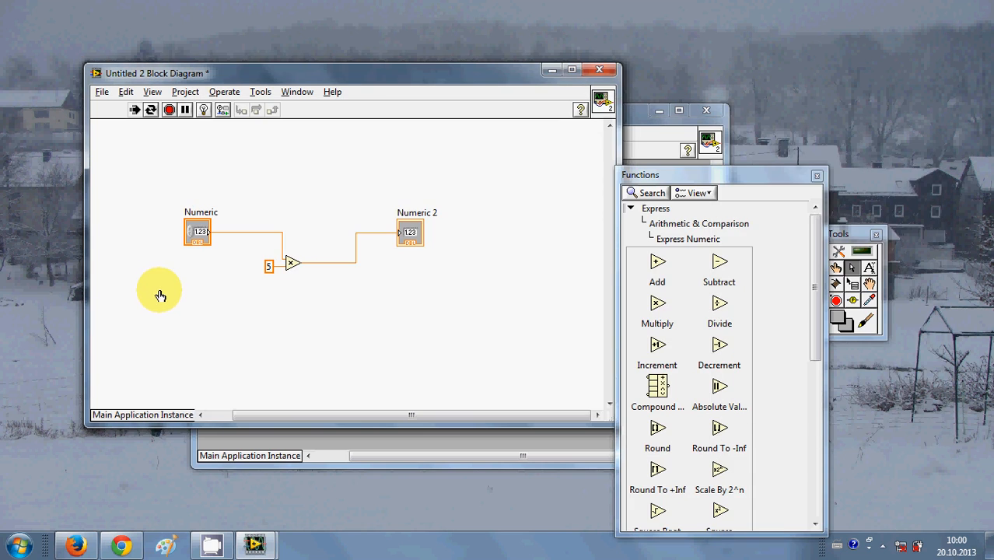
pyautogui.moveTo(465, 302)
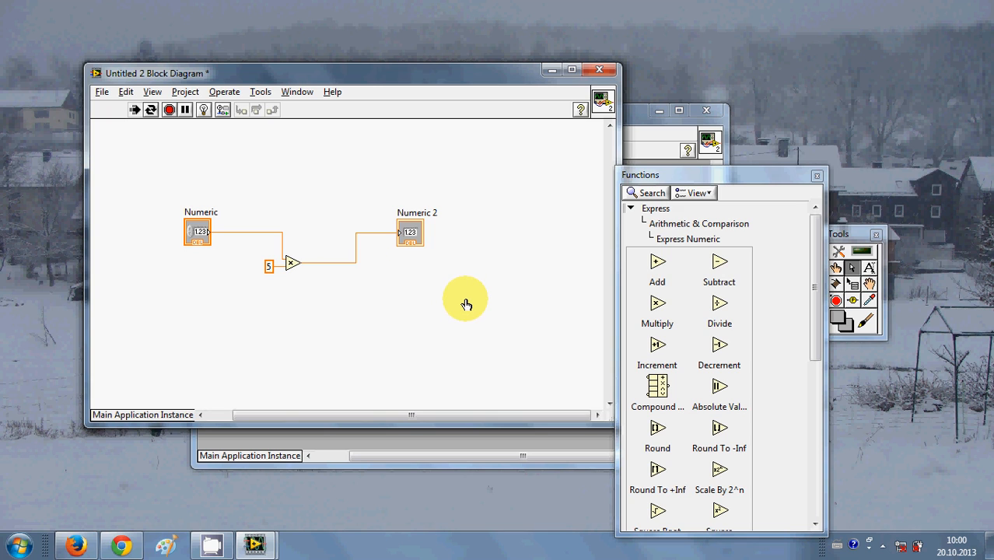
pyautogui.moveTo(517, 258)
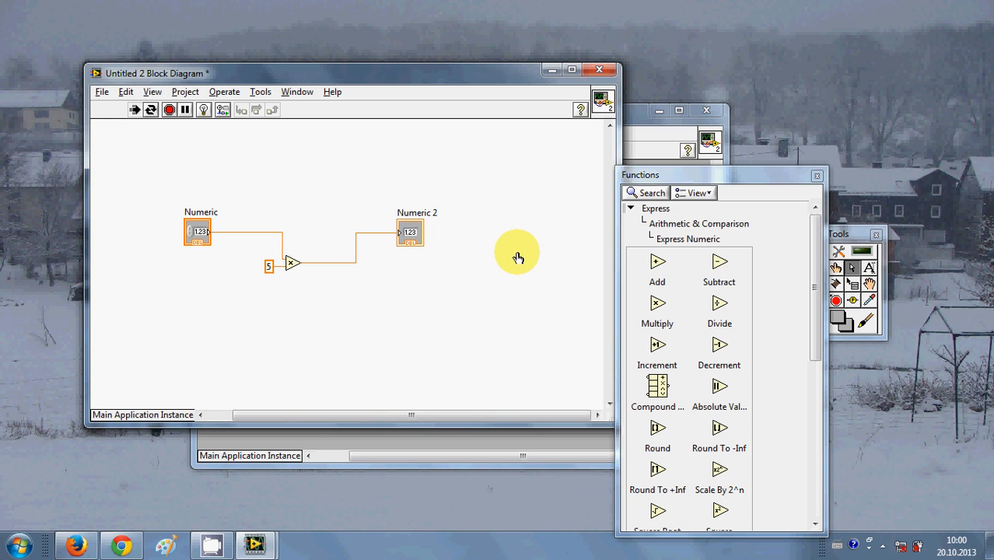
pyautogui.moveTo(458, 286)
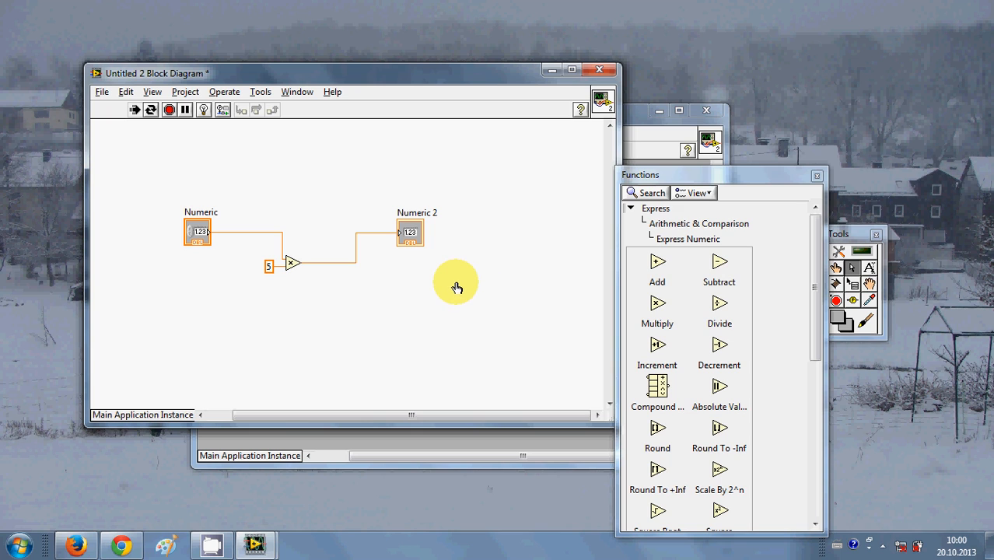
pyautogui.moveTo(396, 150)
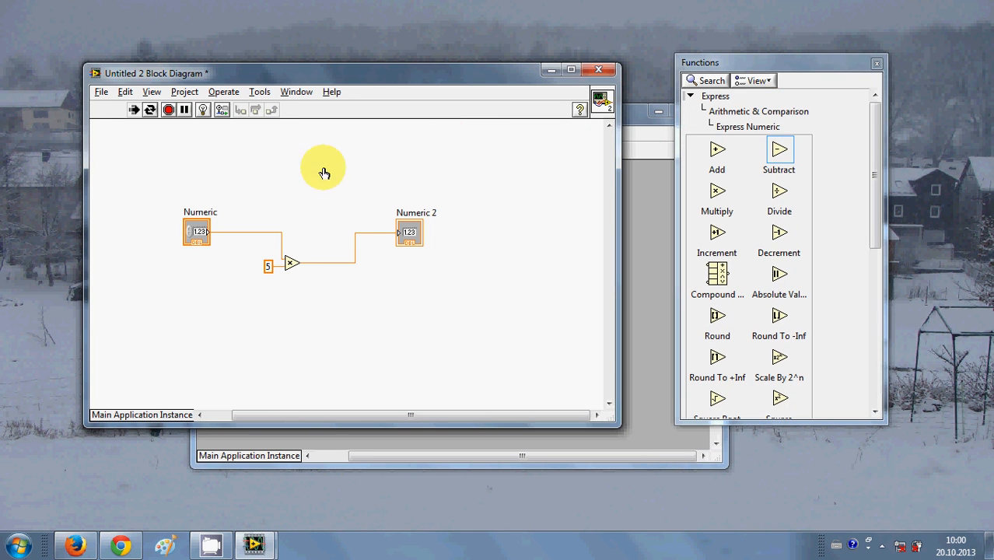
pyautogui.moveTo(325, 189)
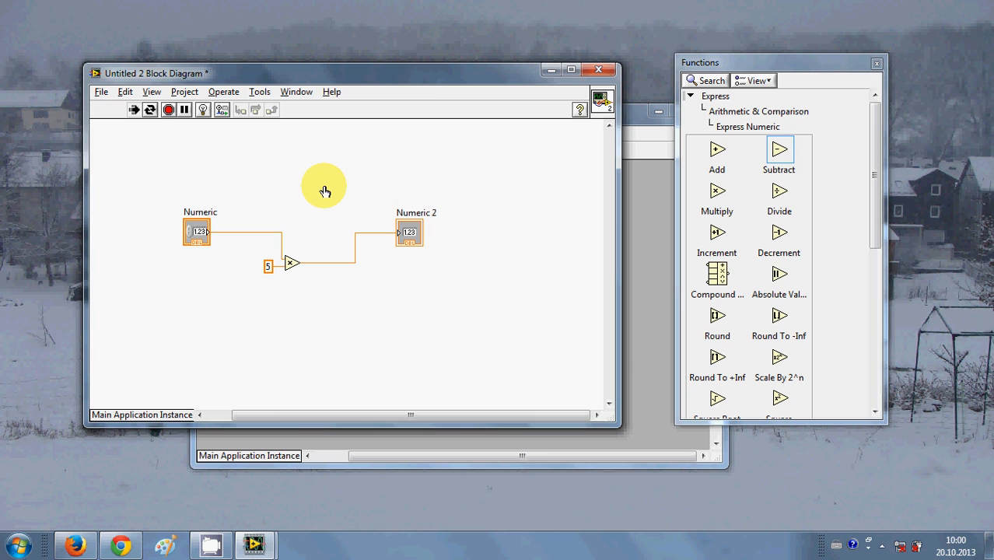